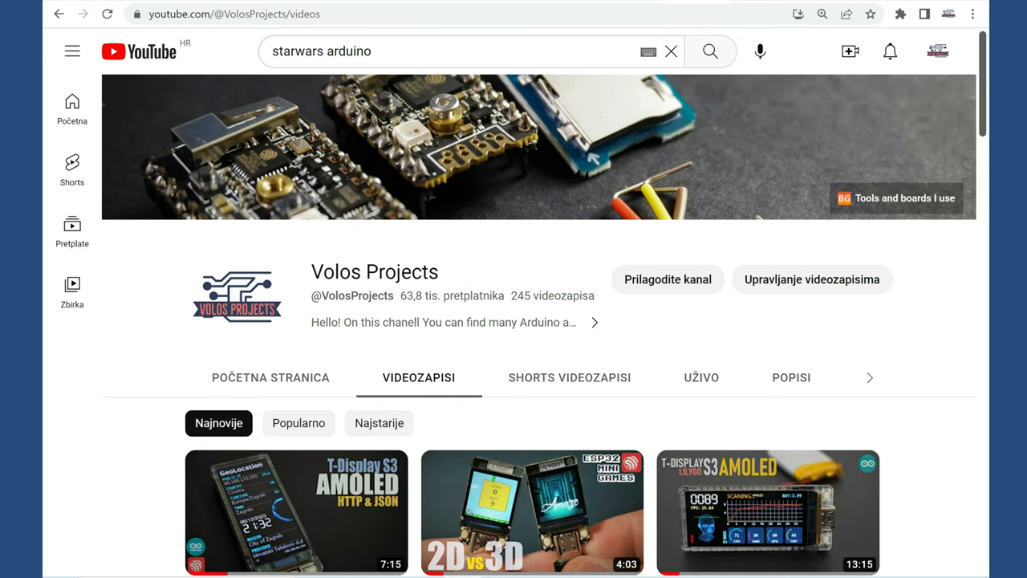
Browse down the channel's Videos list and bring up the oleddisplay.squix.ch Font Converter page
scroll(down, 3)
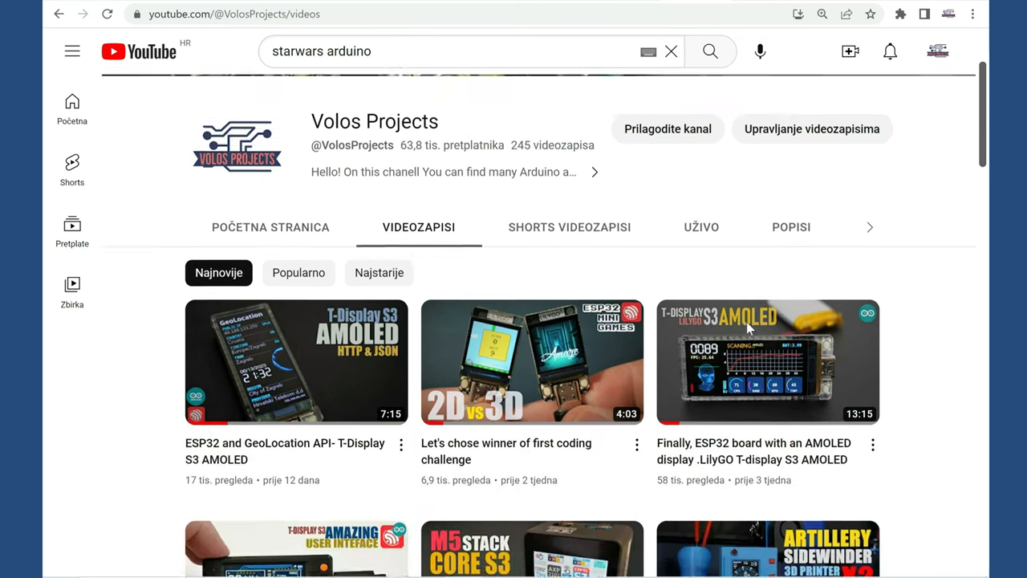
scroll(down, 3)
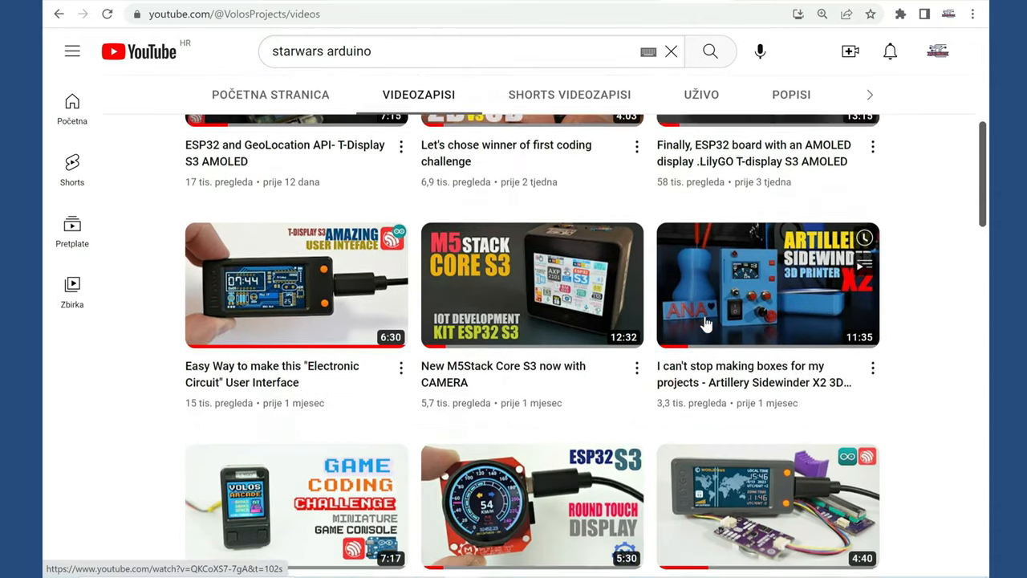
scroll(down, 3)
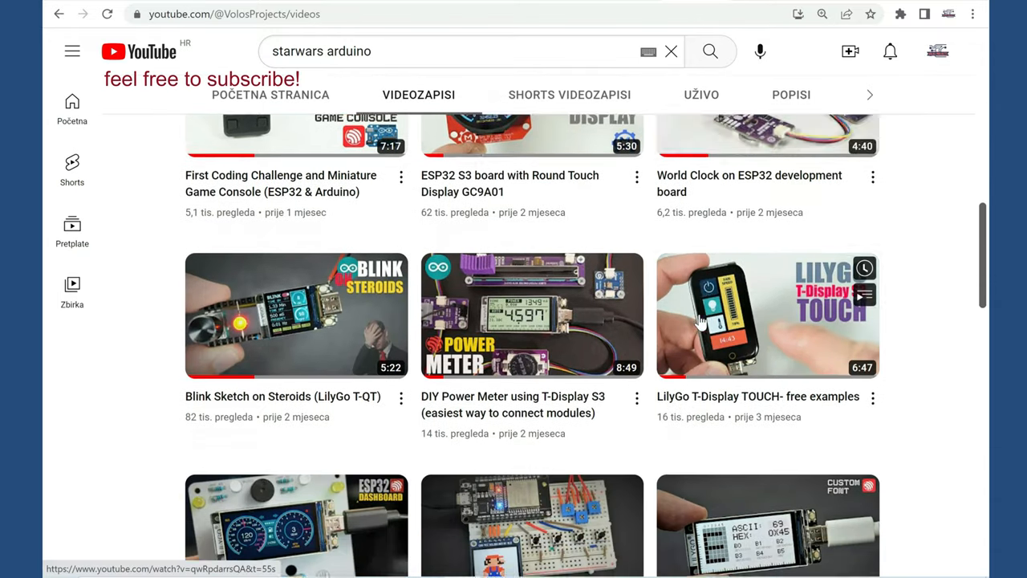
scroll(down, 3)
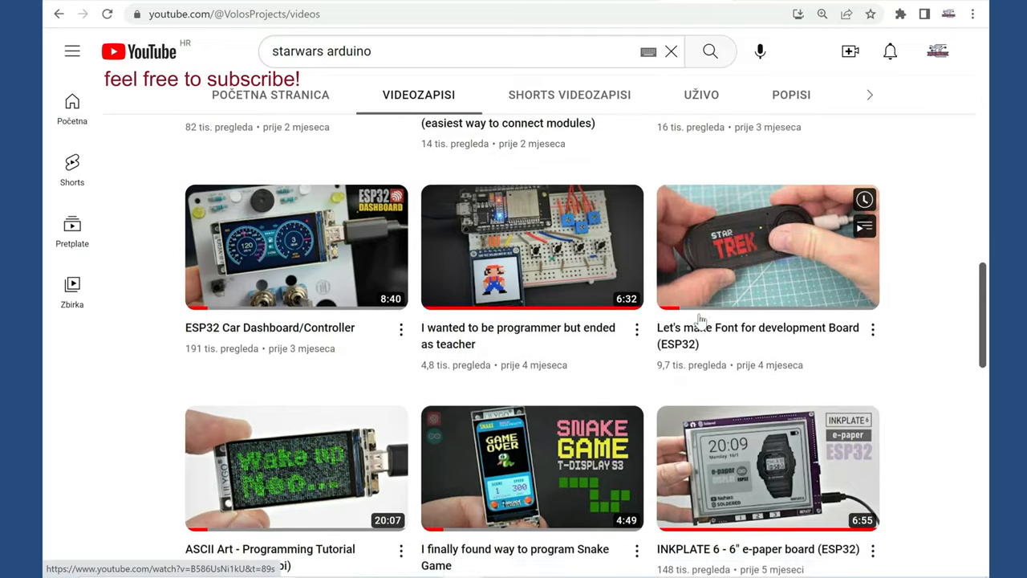
scroll(down, 3)
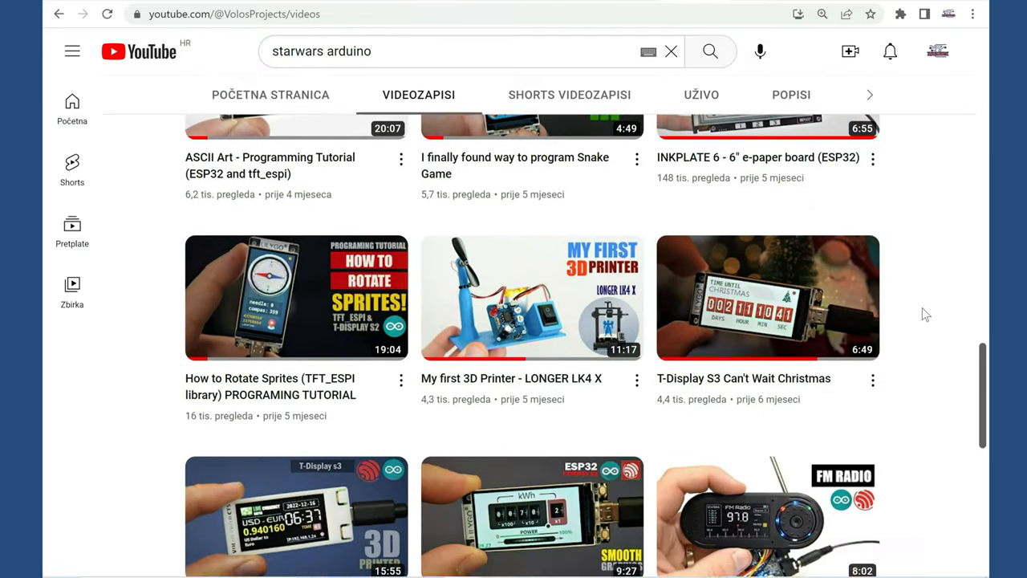
scroll(down, 3)
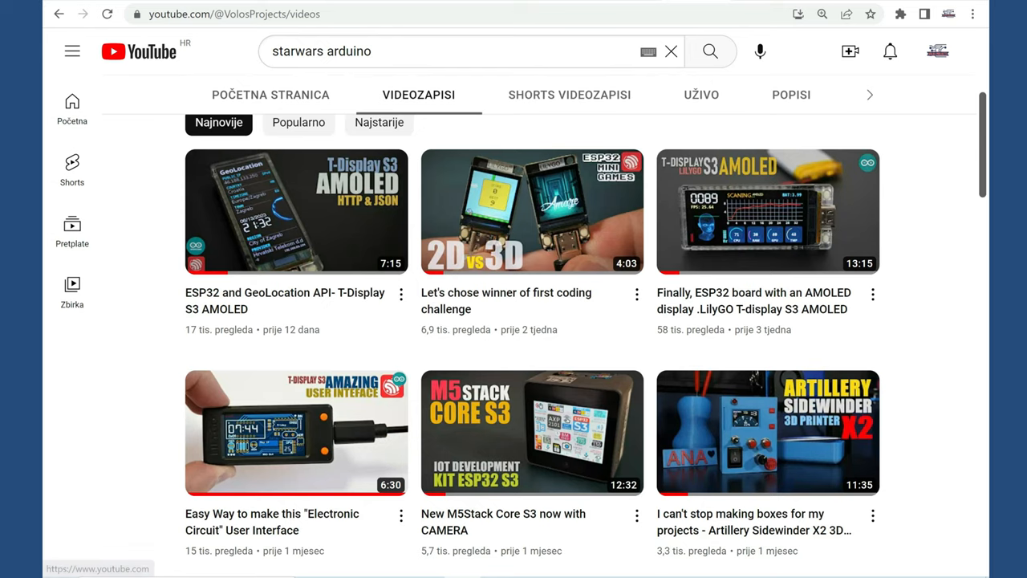
click(295, 212)
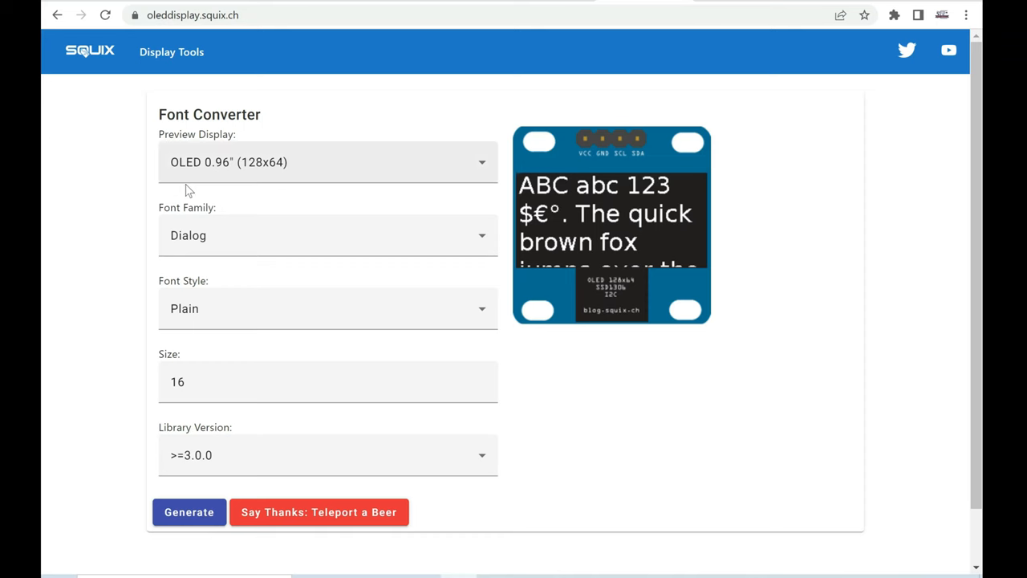
mouse_move(320, 293)
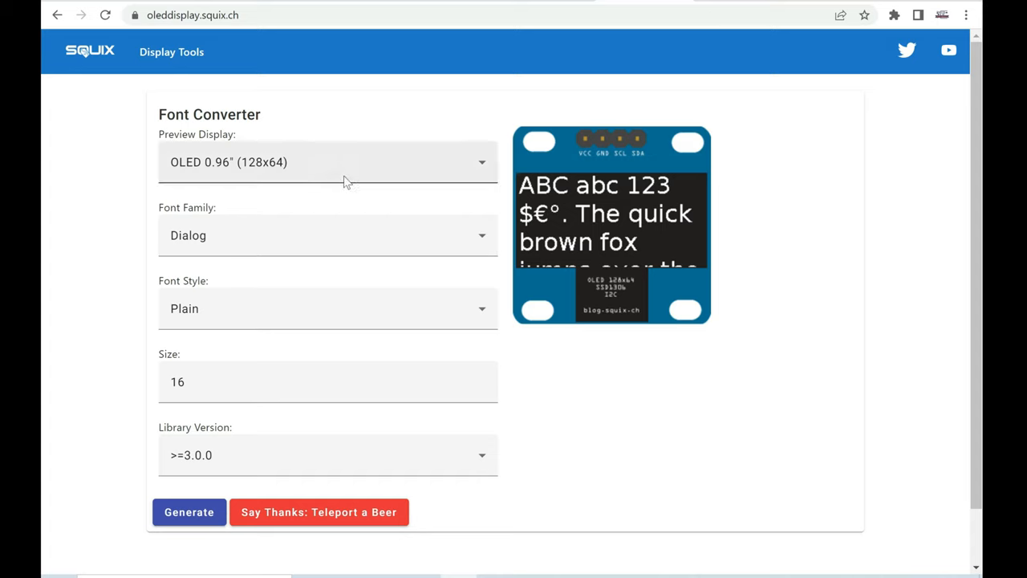
mouse_move(452, 171)
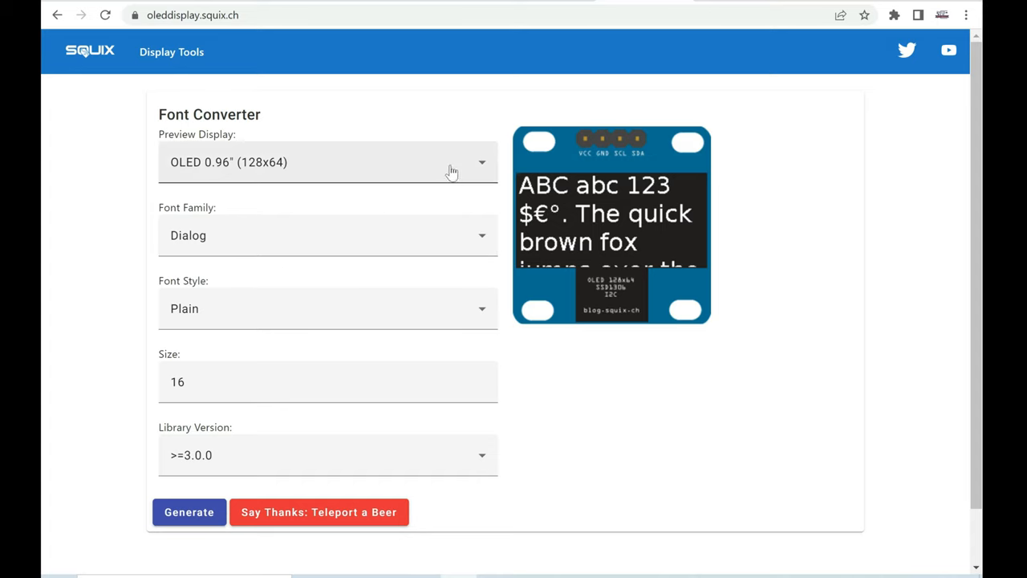
Choose the TFT 2.4" (240x320) preview display and the DialogInput font family
click(327, 162)
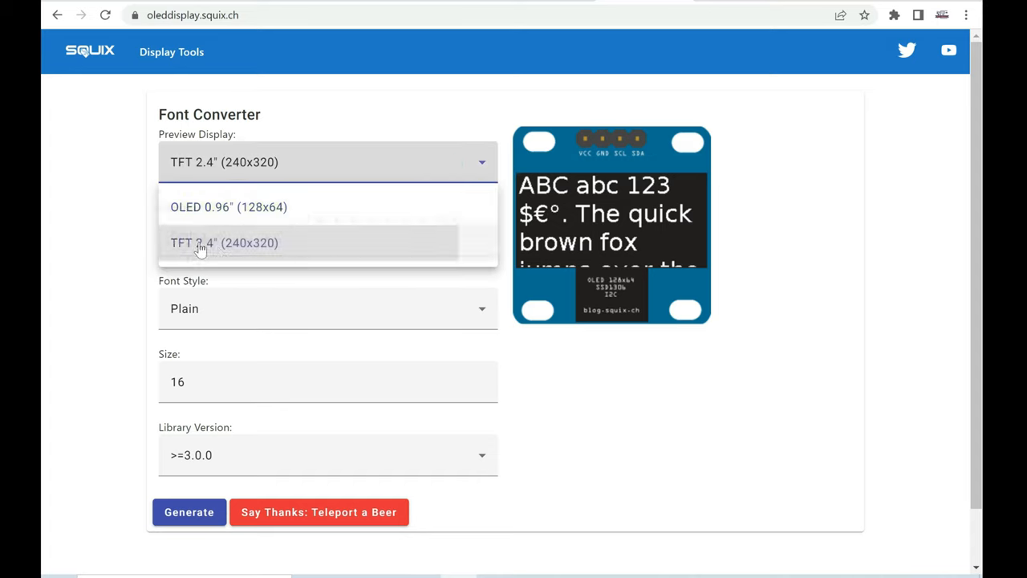
click(224, 243)
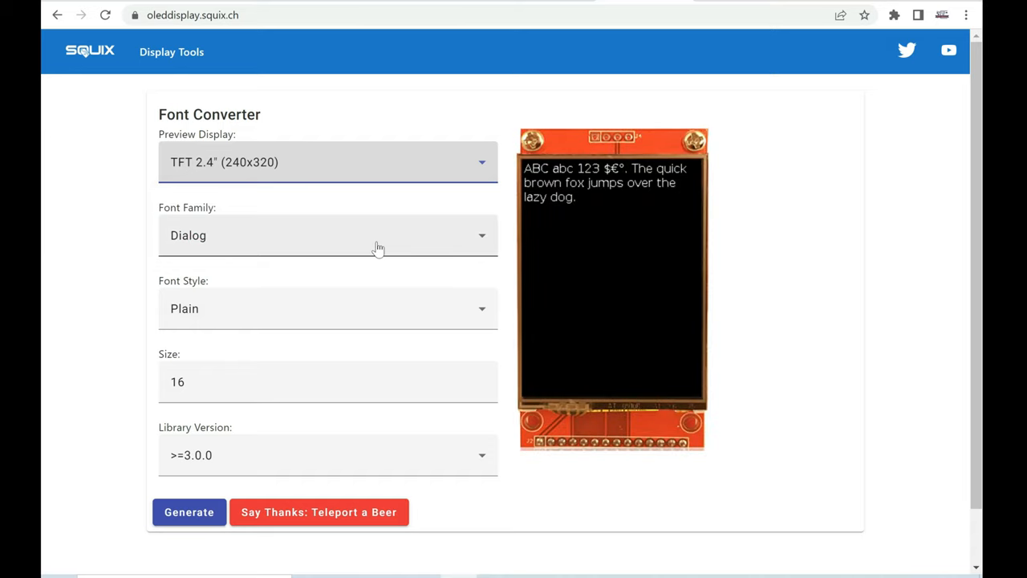
click(327, 234)
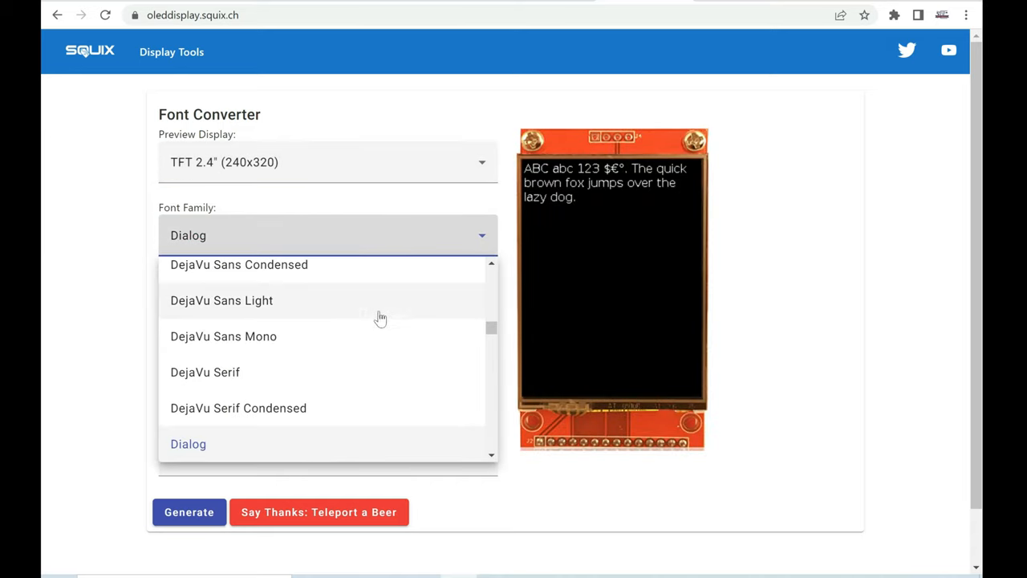
click(223, 337)
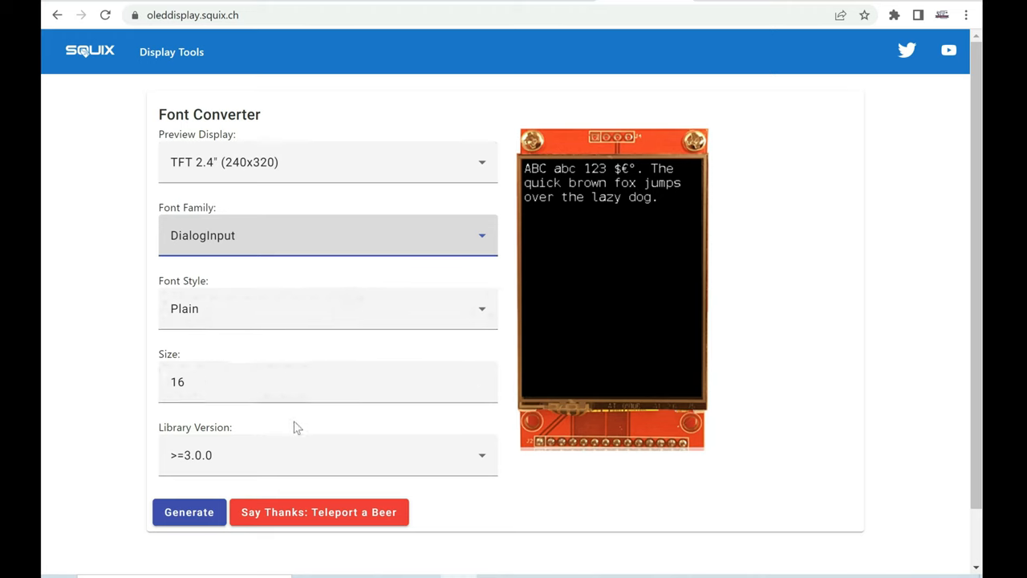
Set the library version to Adafruit GFX Font and generate the size-16 font code
click(328, 456)
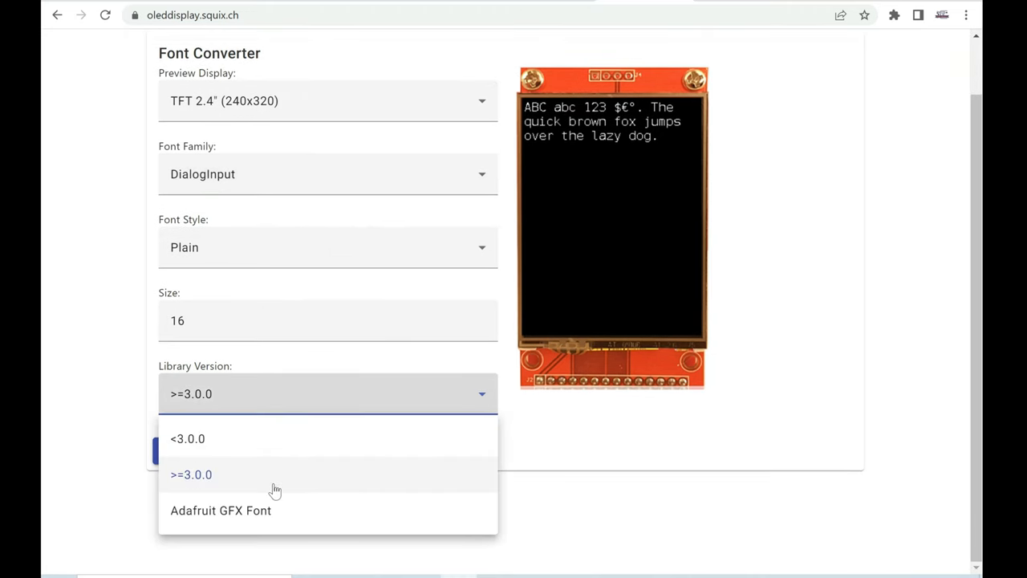
click(222, 511)
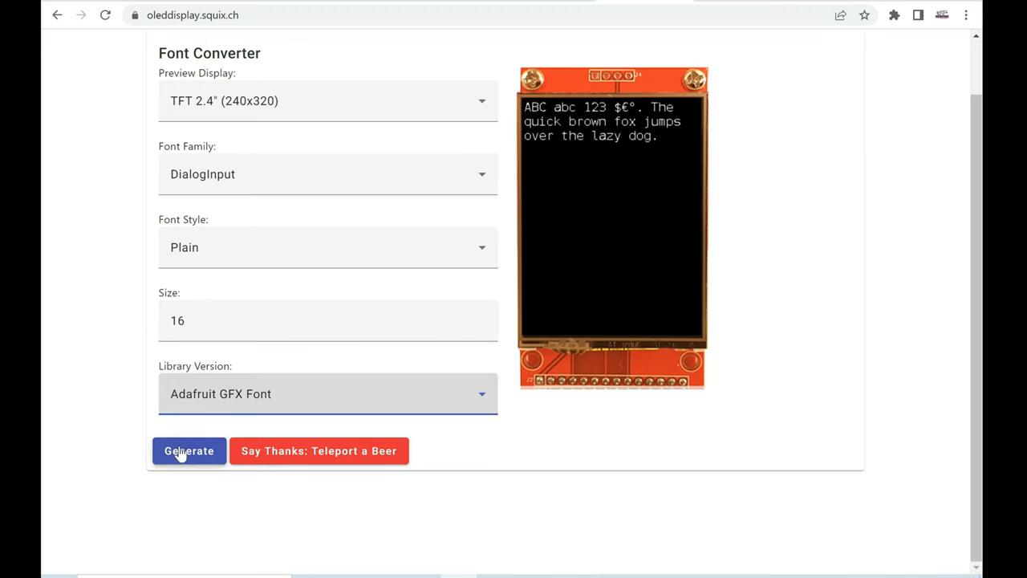
click(190, 449)
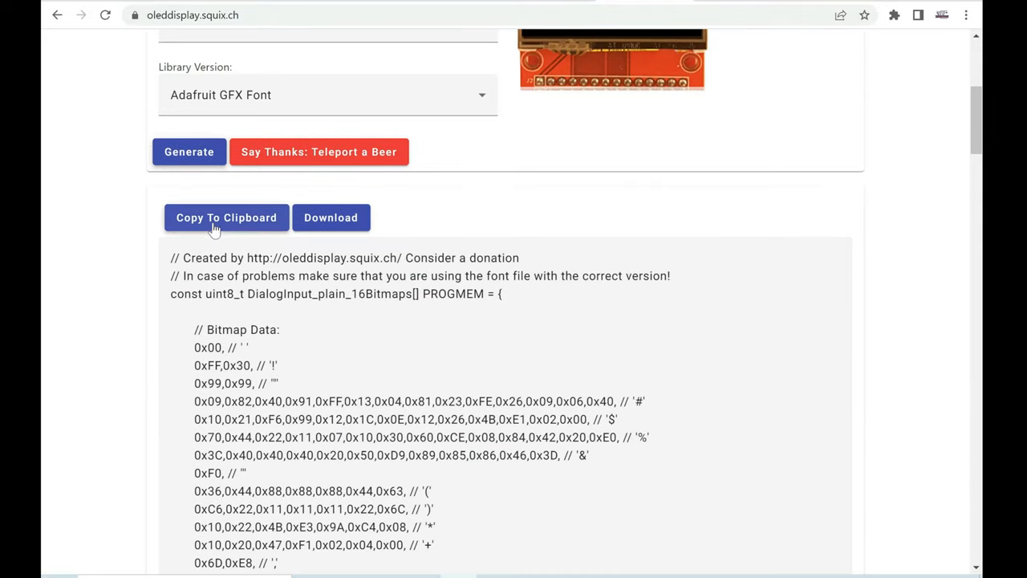
Raise the font size from 16 to 17, regenerate the code, and adjust the size field again
scroll(down, 3)
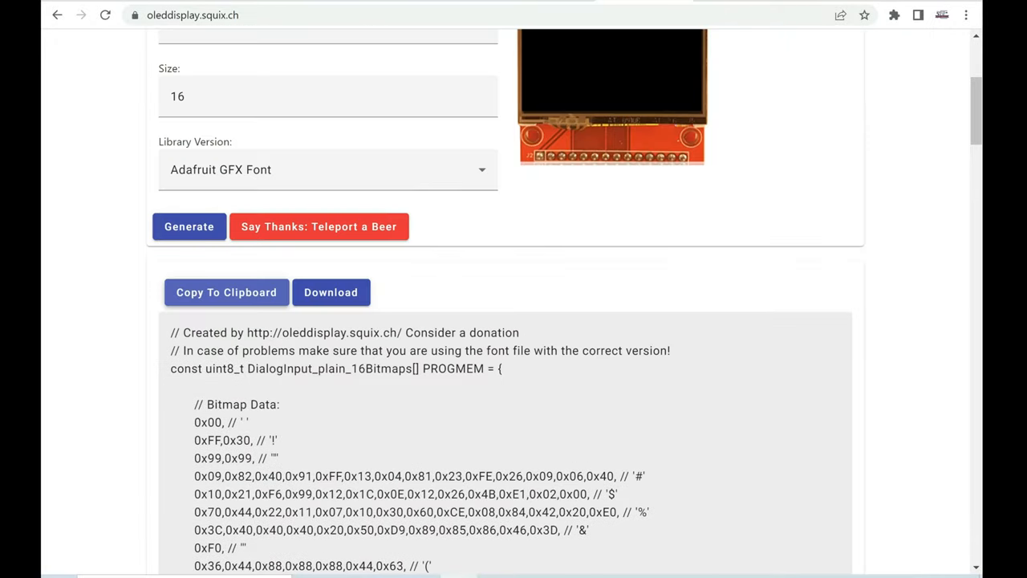
click(227, 292)
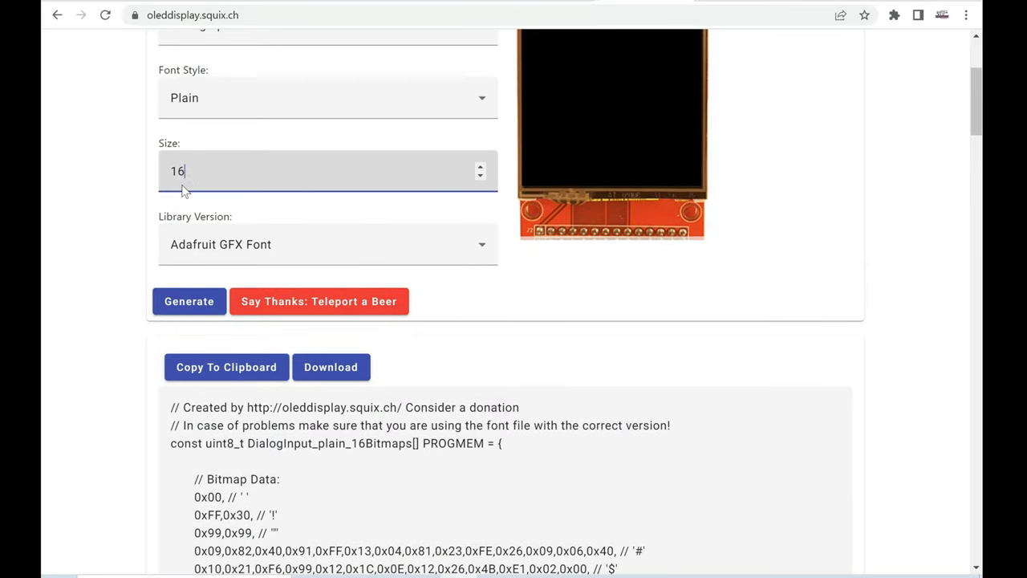
click(480, 165)
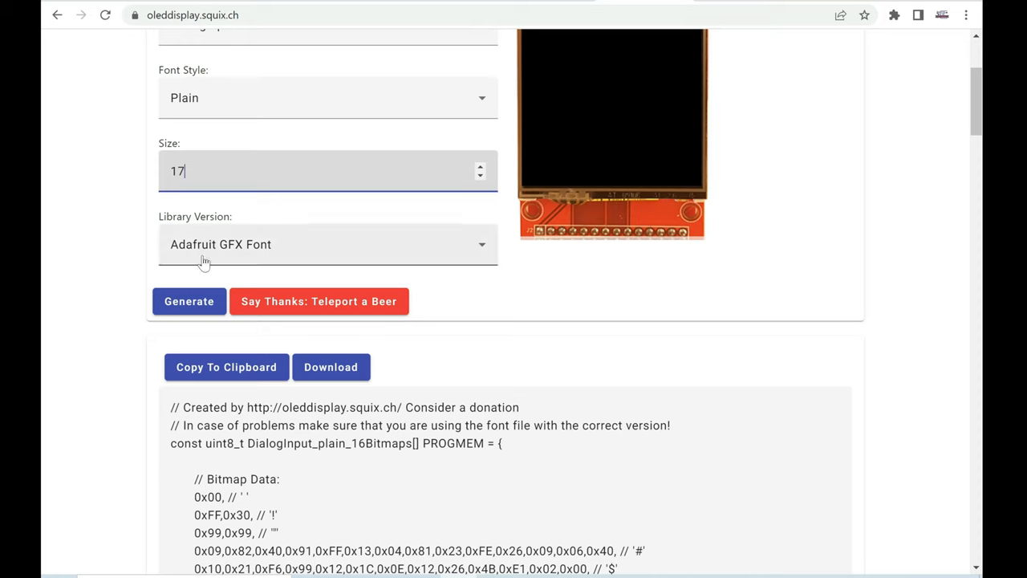
click(189, 302)
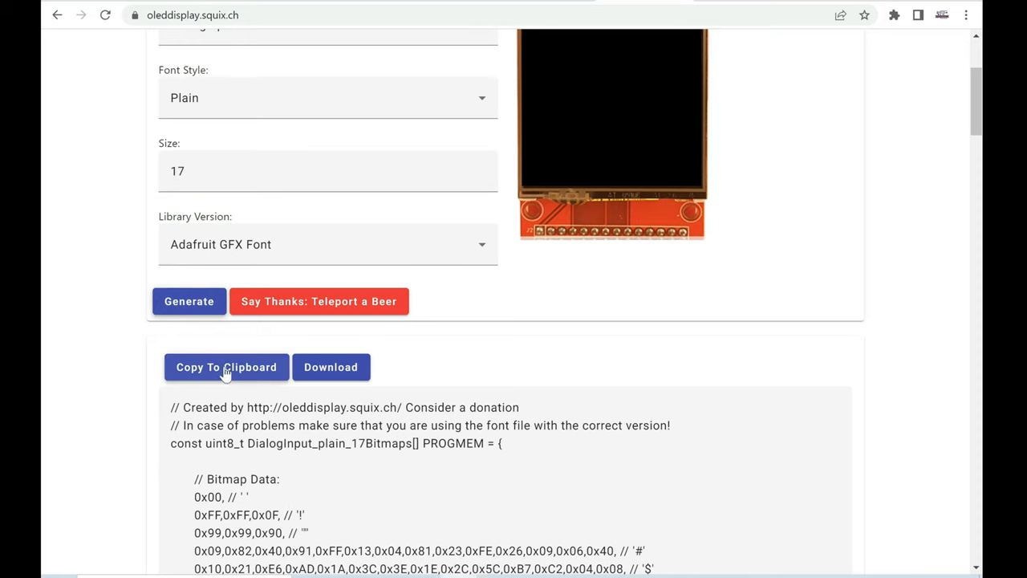
scroll(down, 3)
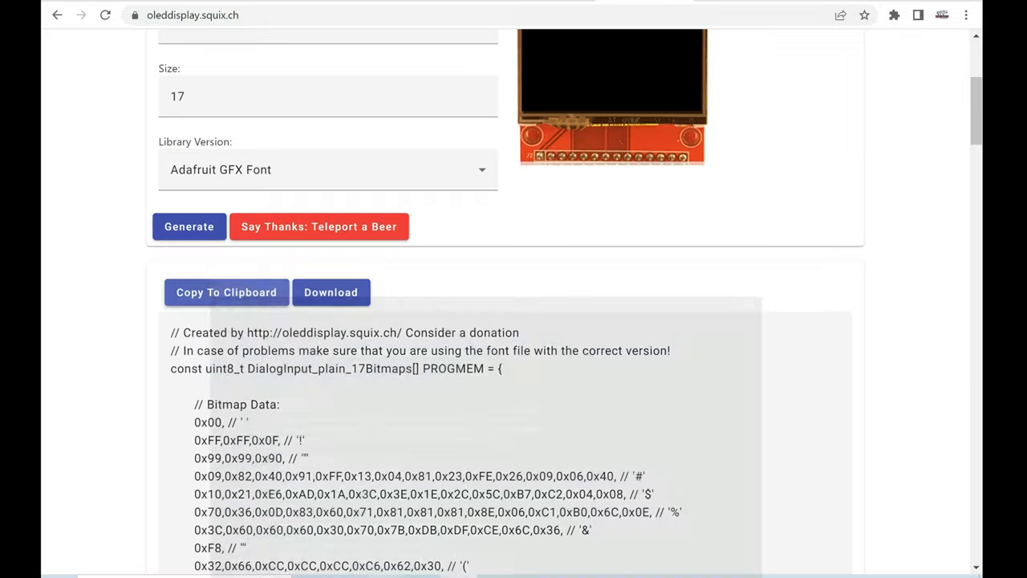
click(328, 96)
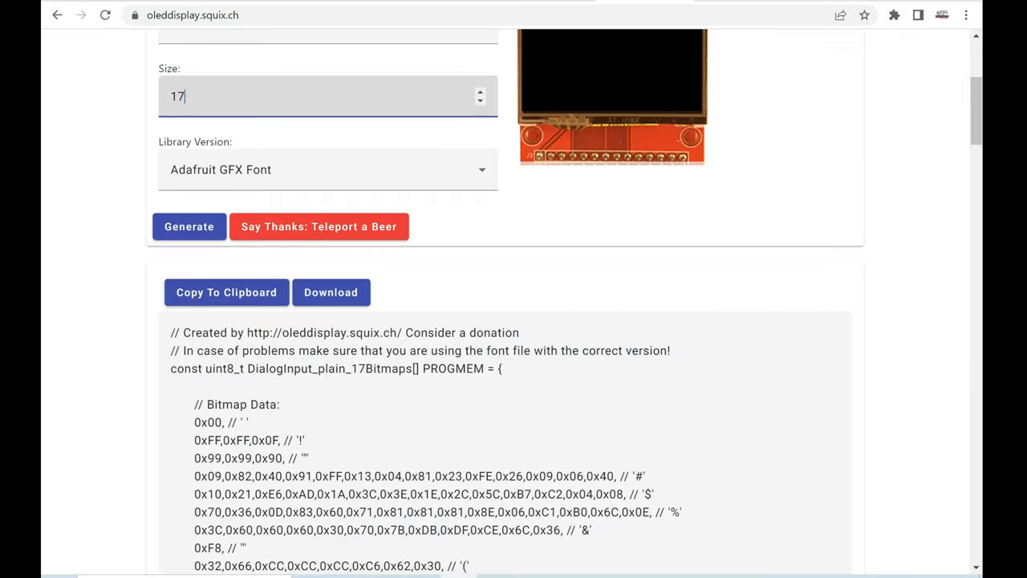
click(480, 90)
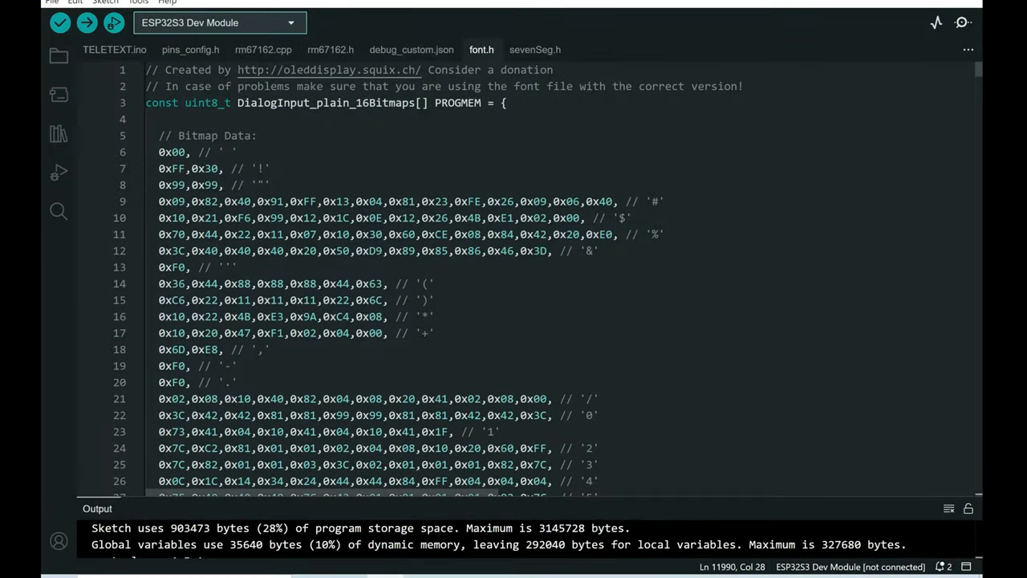
Read through font.h down to the myfonts[60] array of DialogInput_plain sizes 16-75 and upload the sketch
scroll(down, 3)
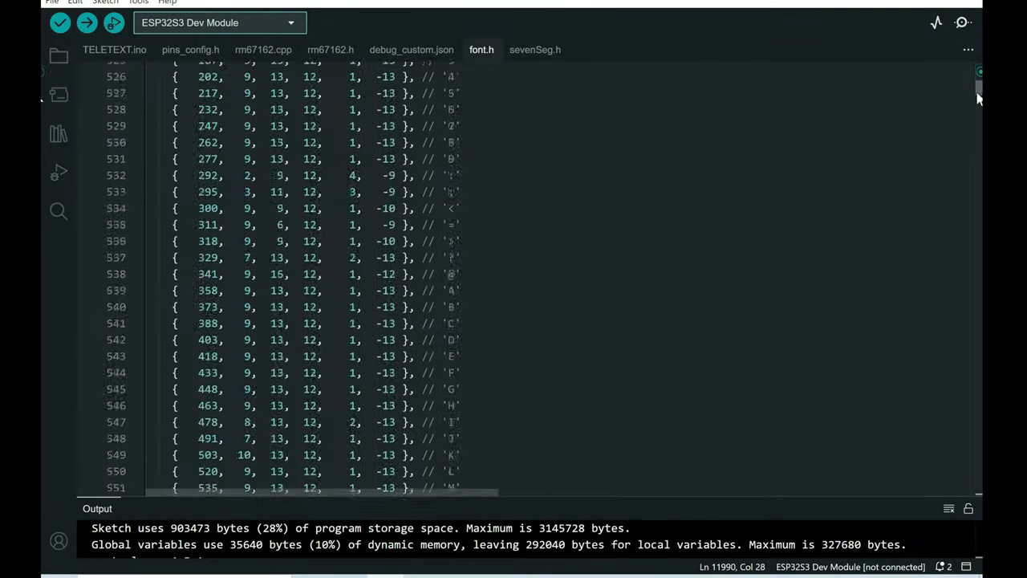
scroll(down, 3)
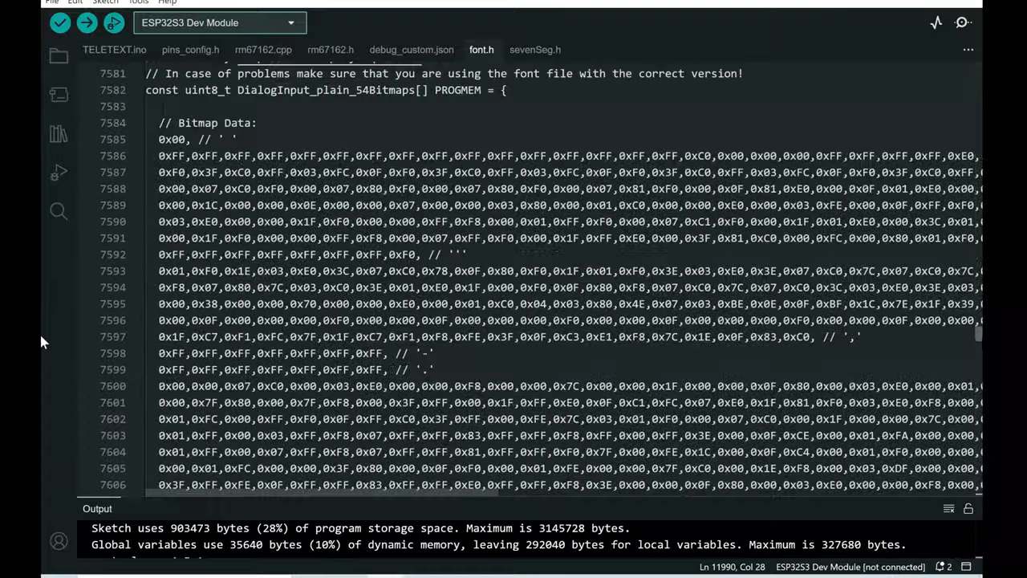
scroll(down, 3)
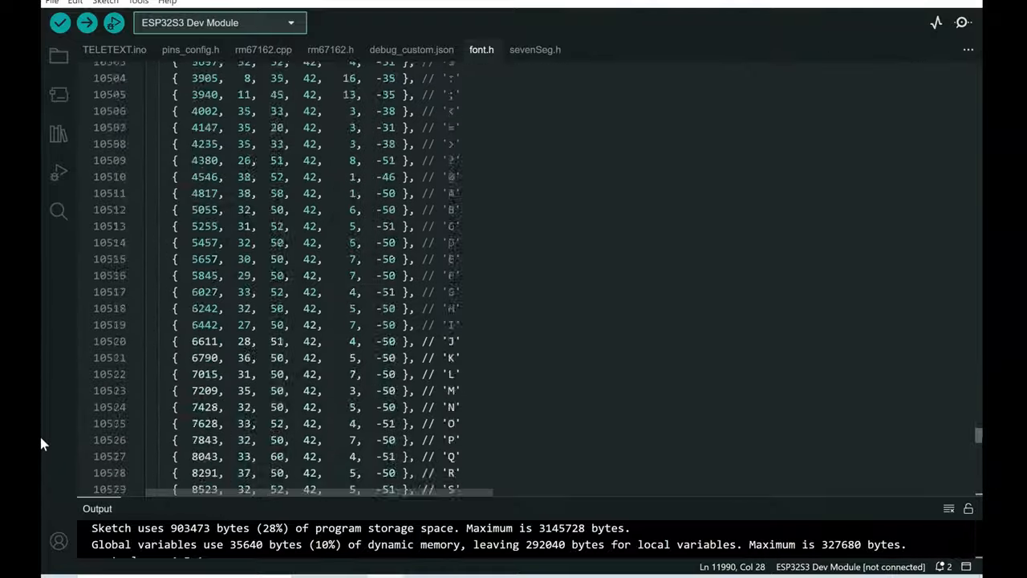
scroll(down, 3)
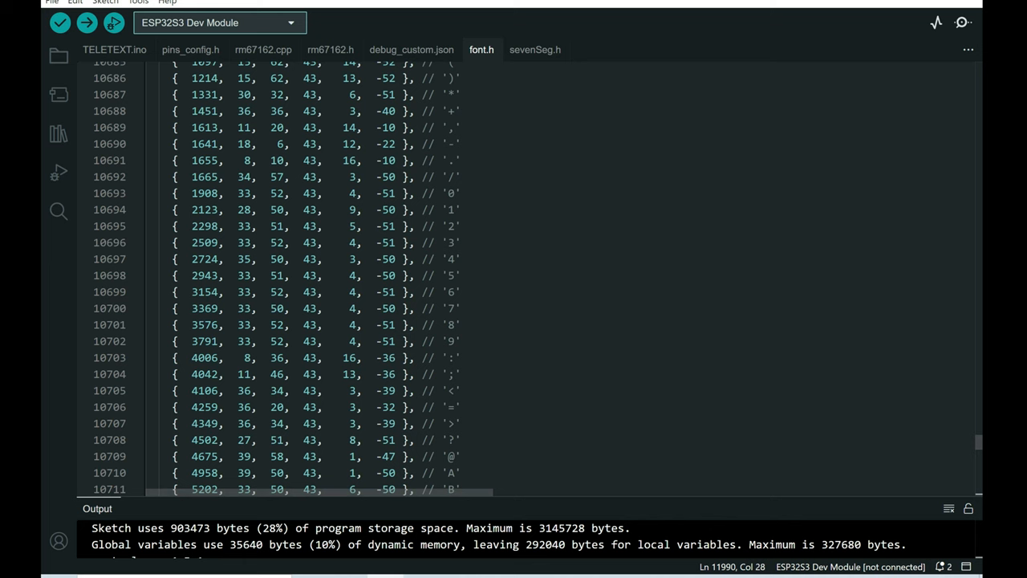
scroll(down, 3)
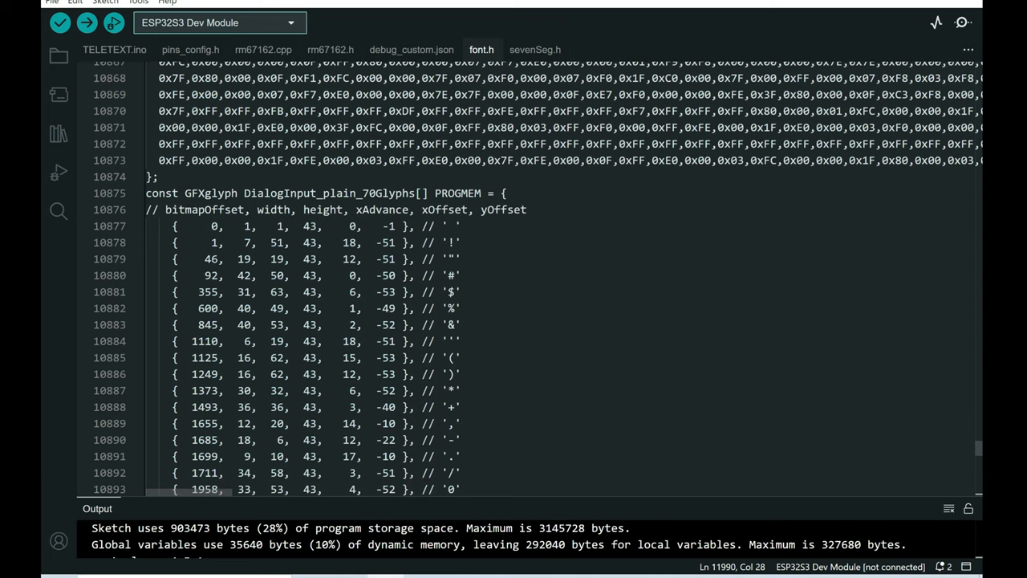
scroll(down, 3)
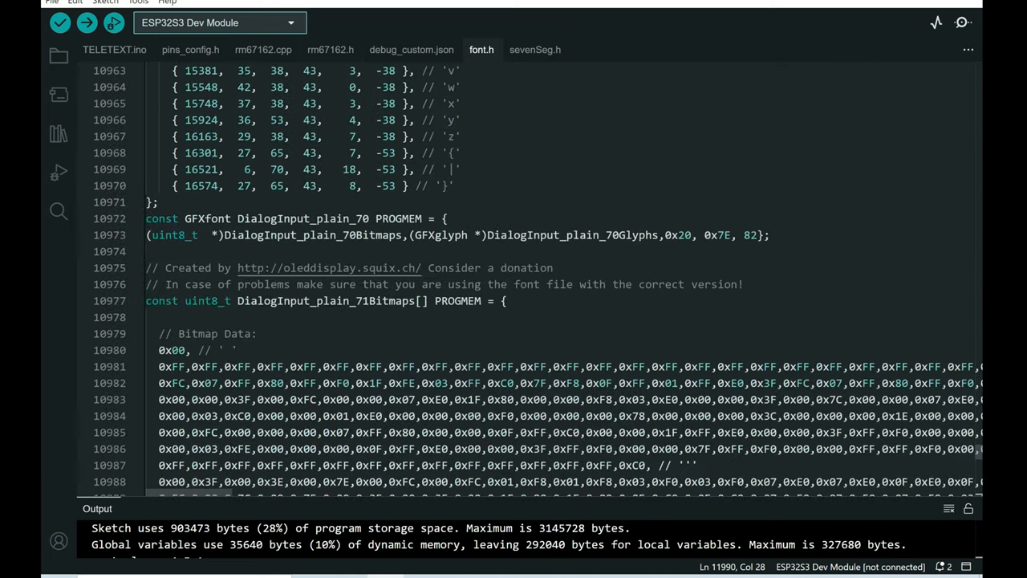
scroll(down, 3)
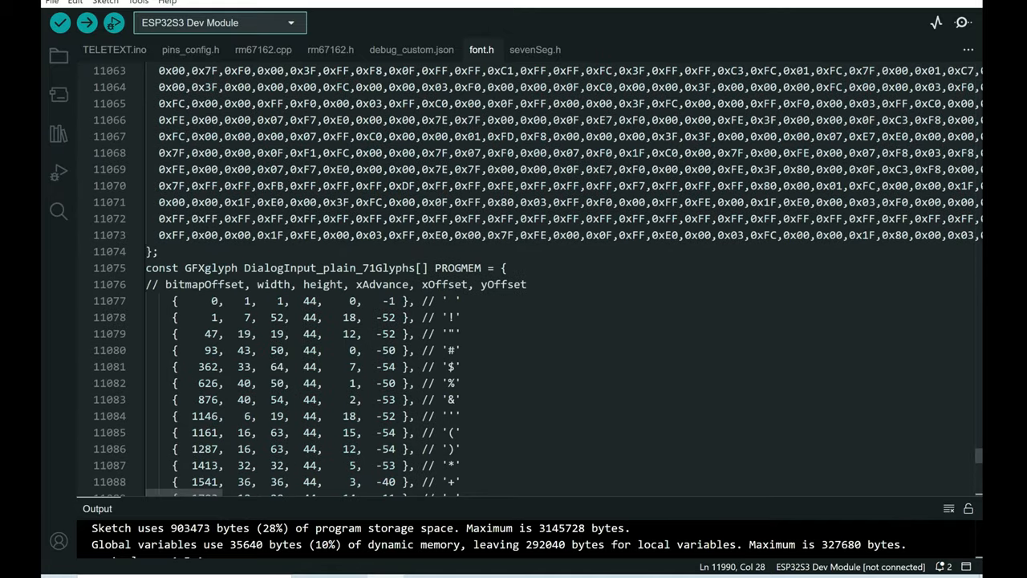
scroll(down, 3)
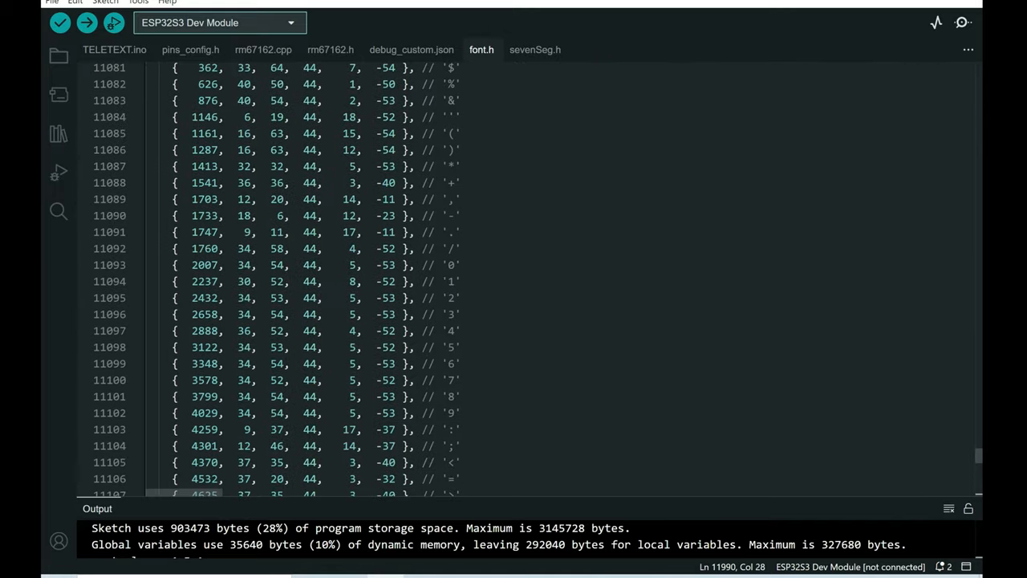
scroll(down, 3)
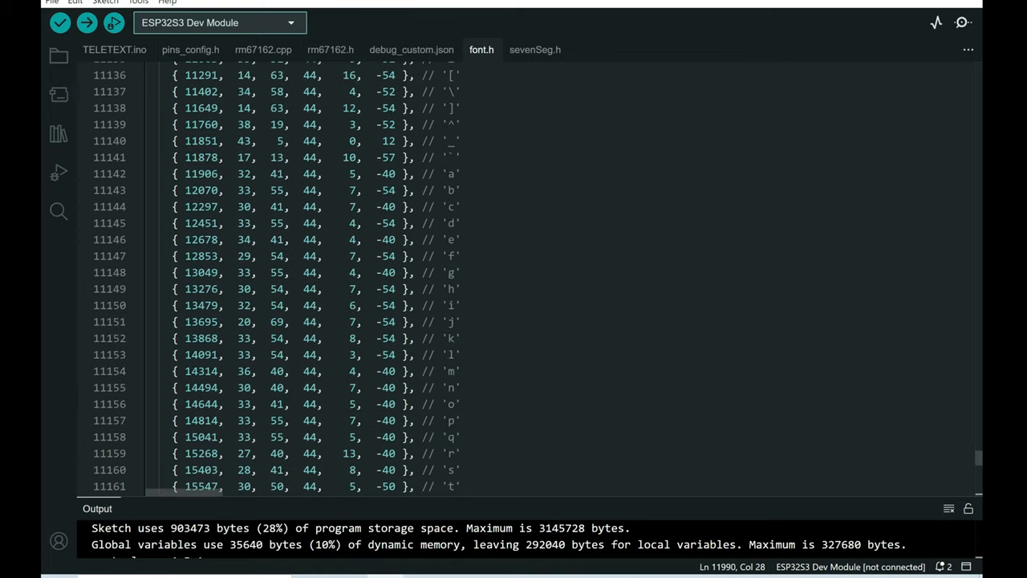
scroll(down, 3)
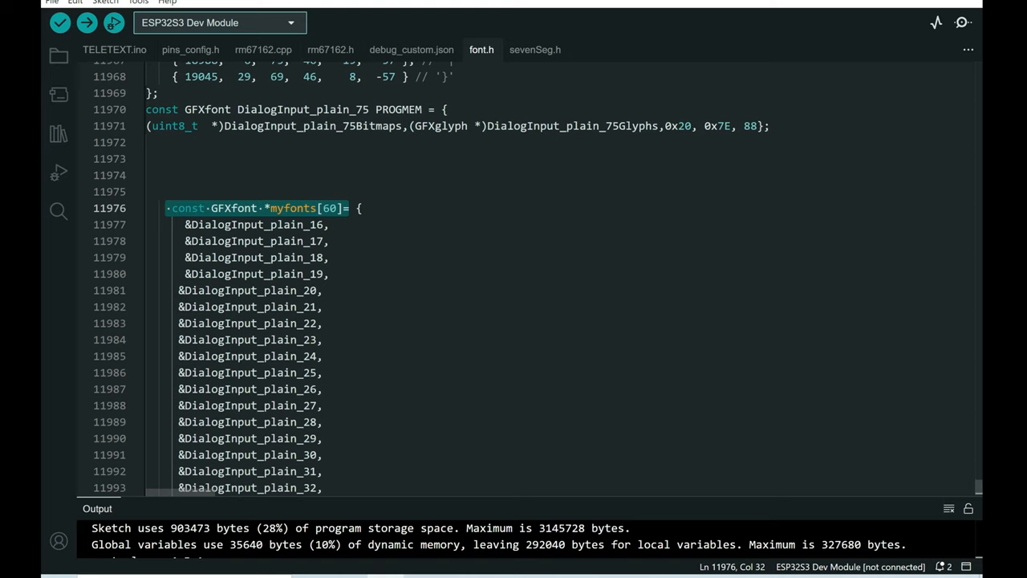
scroll(down, 3)
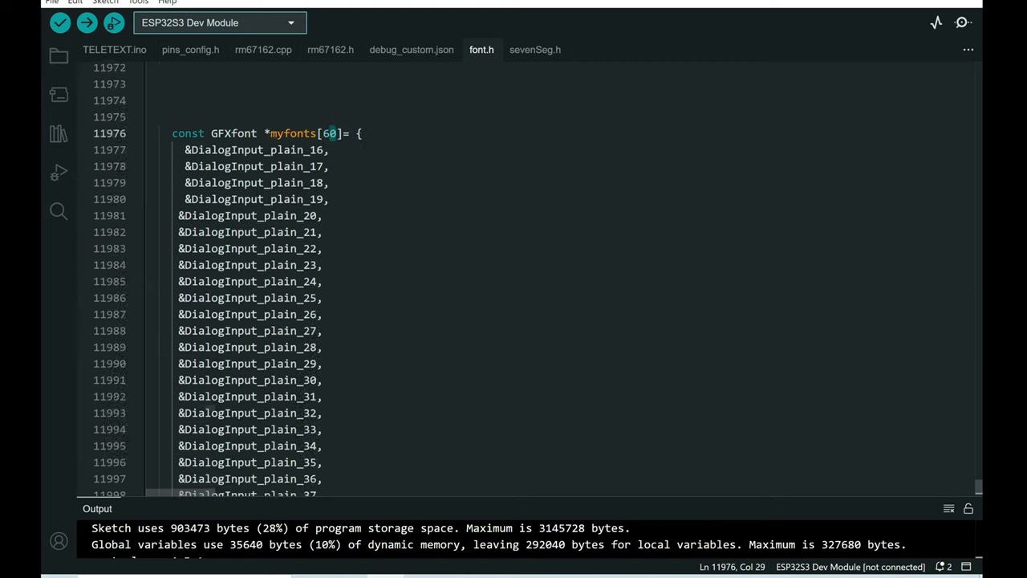
scroll(down, 3)
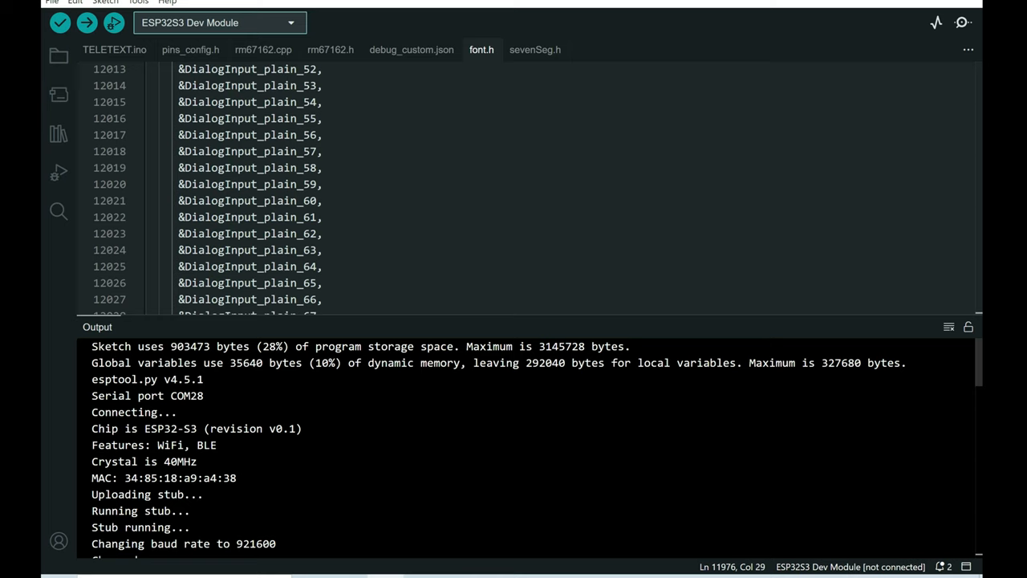
mouse_move(427, 326)
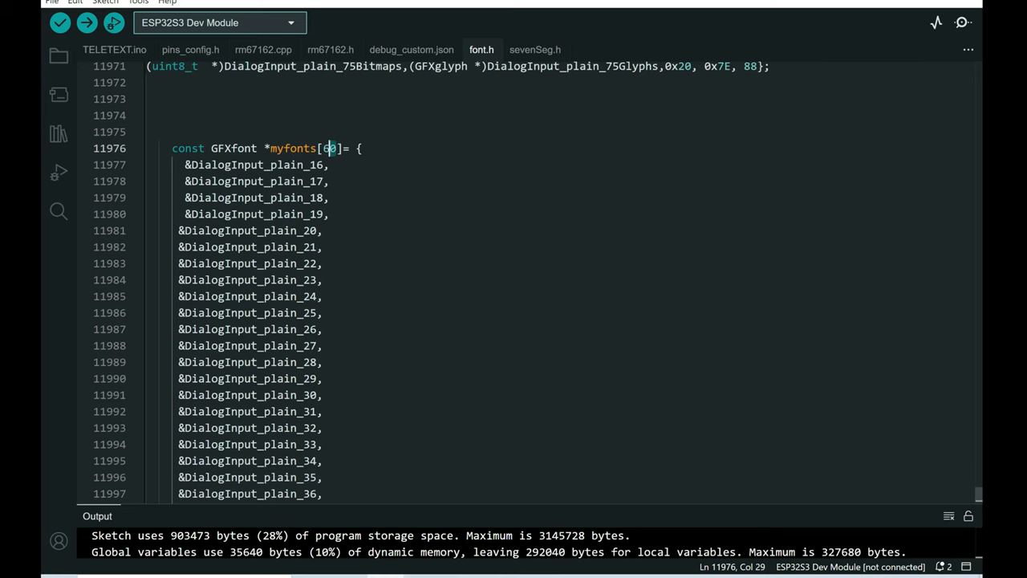
scroll(down, 3)
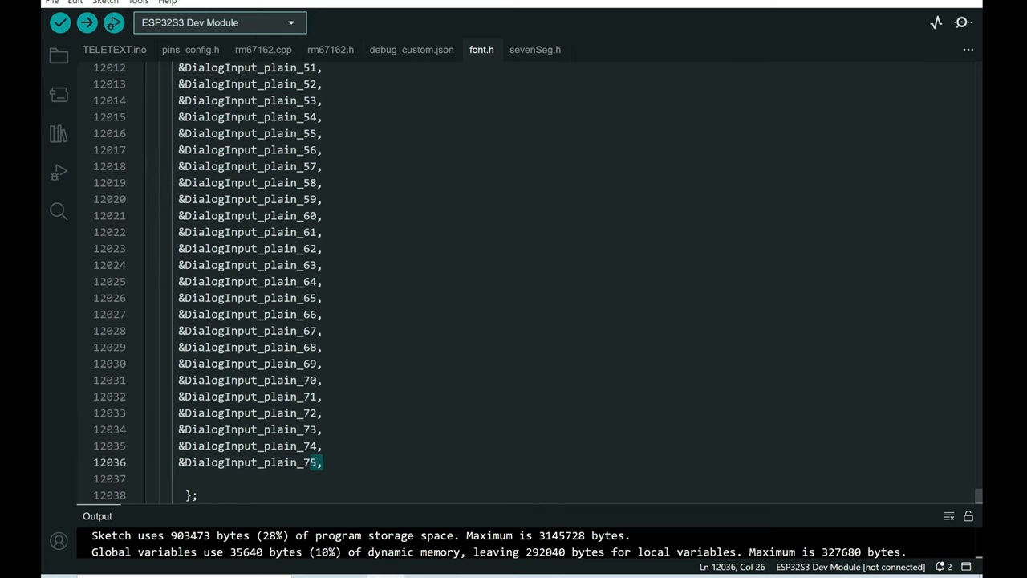
mouse_move(119, 56)
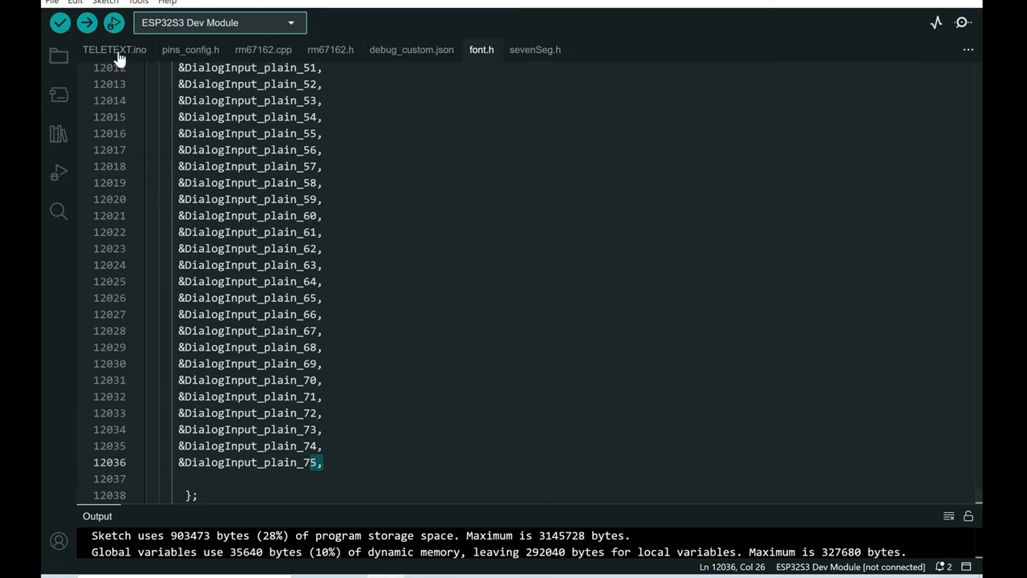
View TELETEXT.ino's setup() and the grays[i]=tft.color565 loop feeding draw()
click(114, 49)
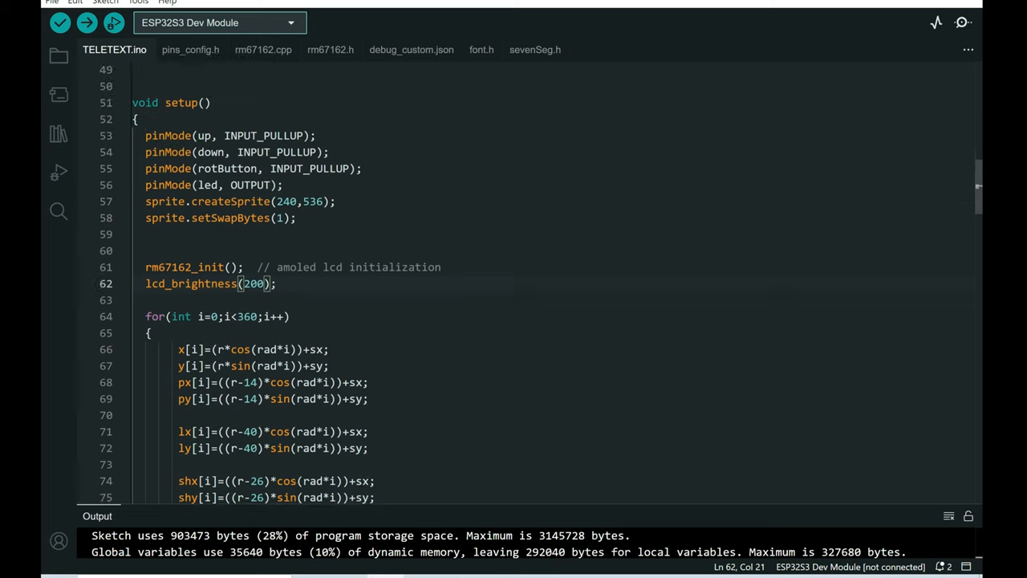
scroll(down, 3)
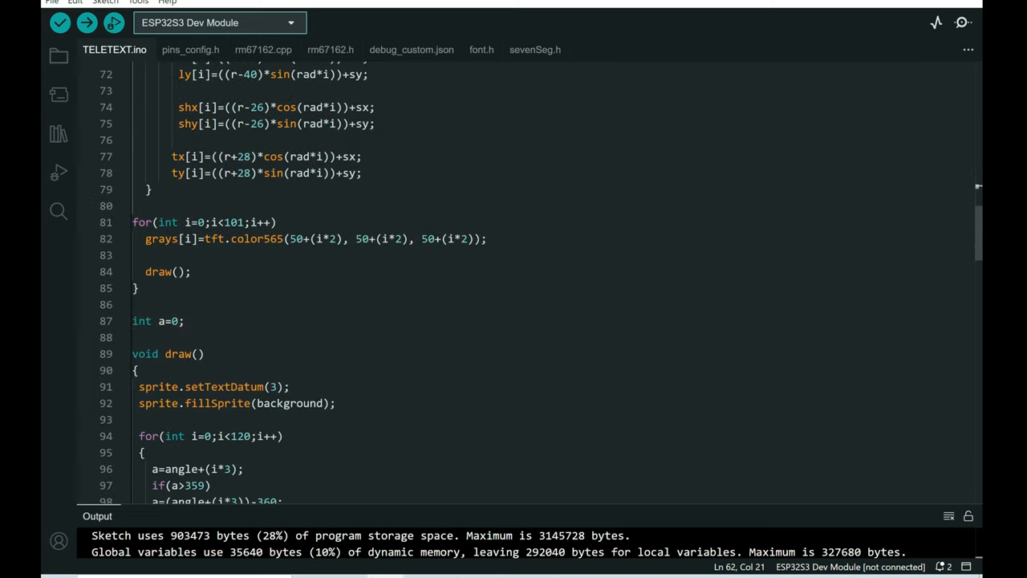
scroll(down, 3)
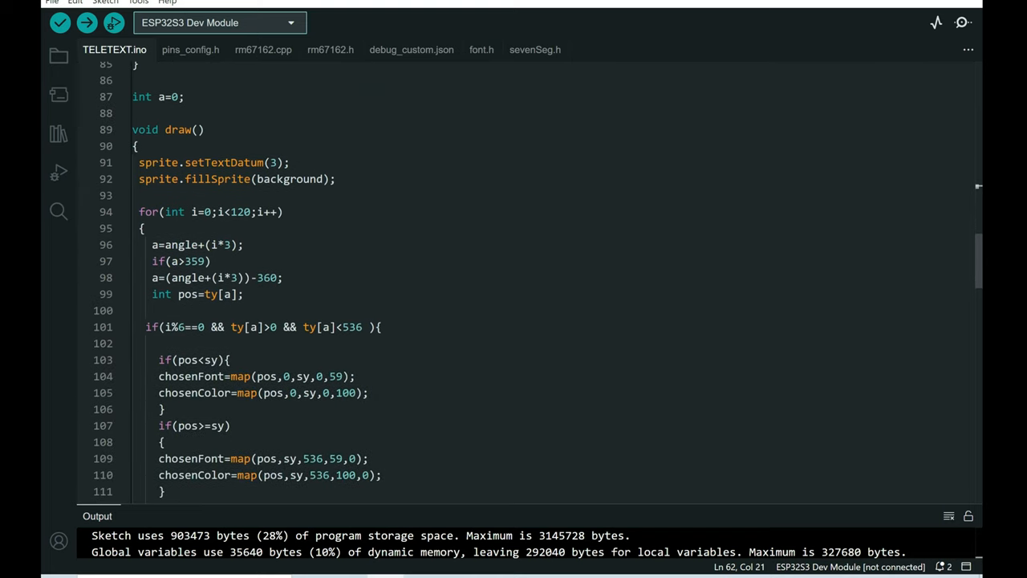
scroll(down, 3)
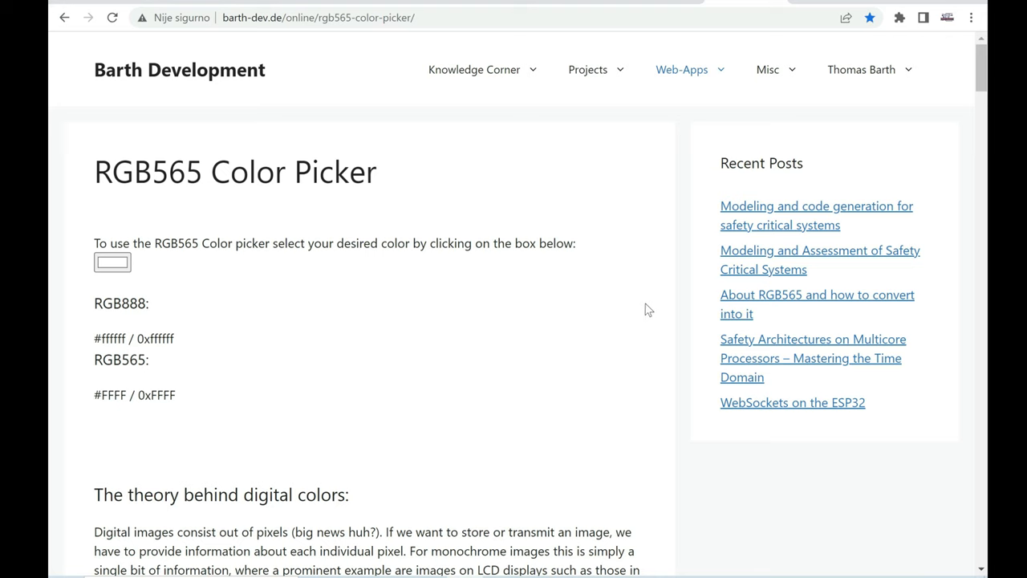
mouse_move(537, 308)
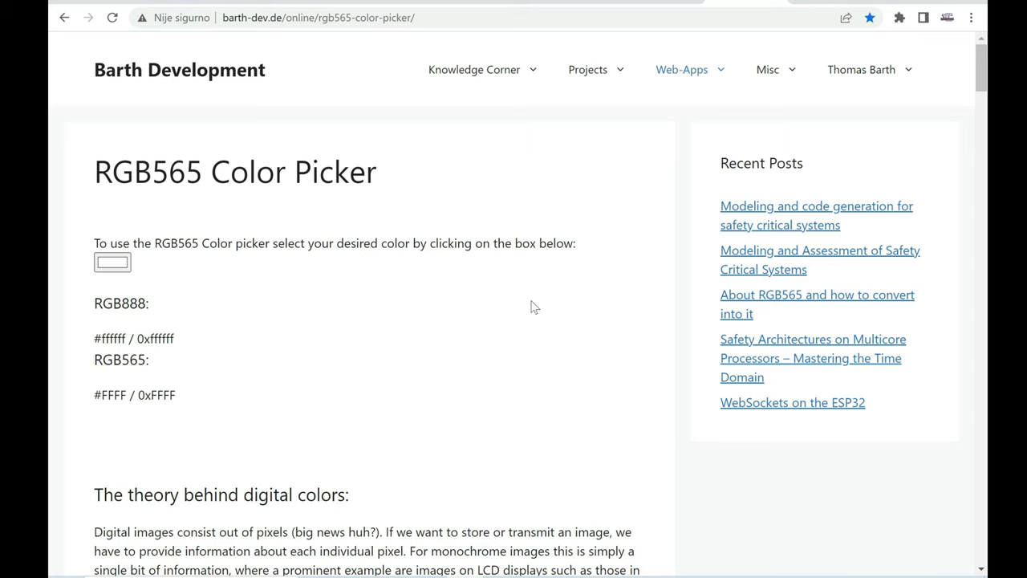
Sample a dark red, a pale red and a deeper red in the colour square and read their R, G, B values
click(112, 263)
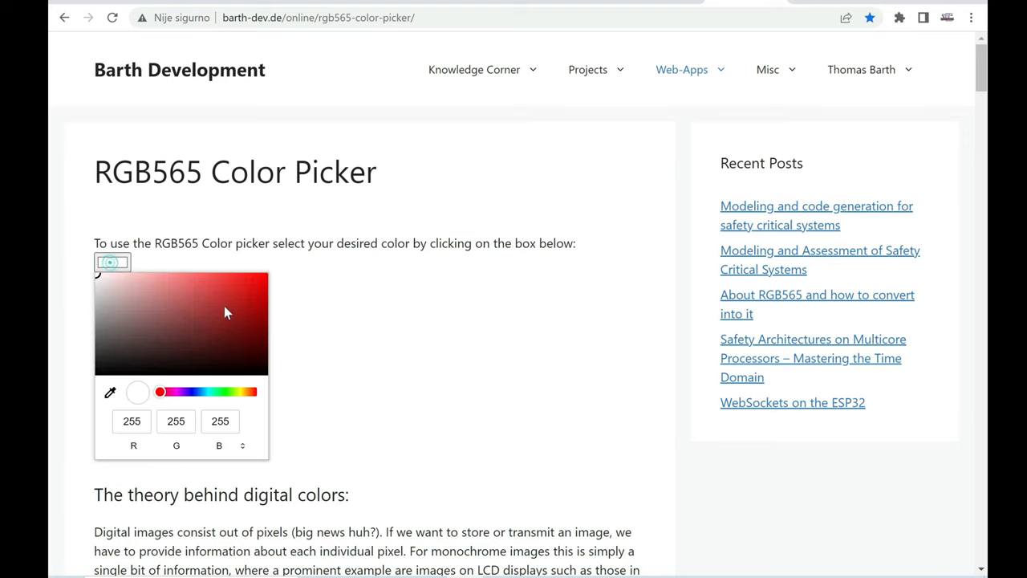
click(231, 335)
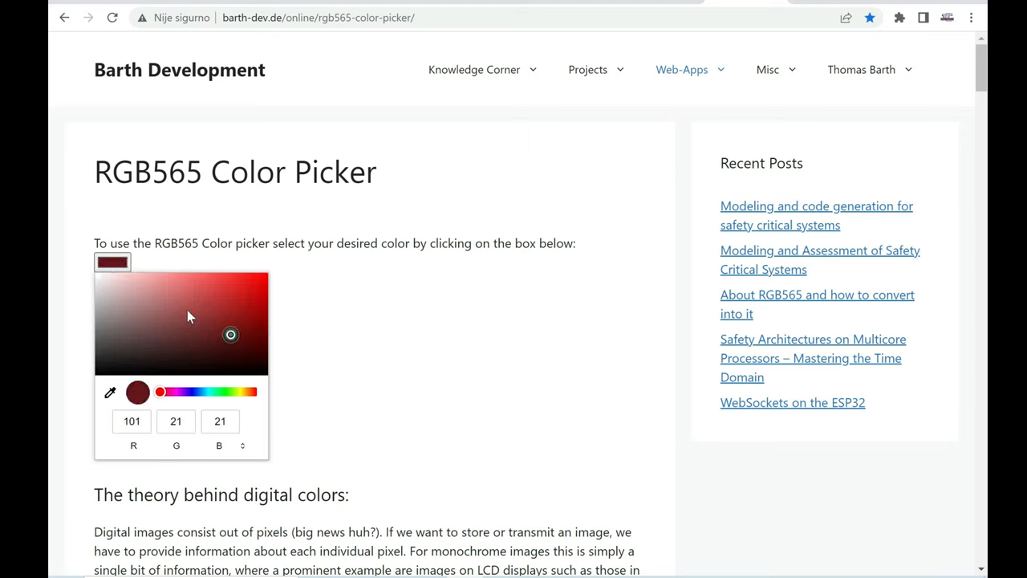
click(154, 297)
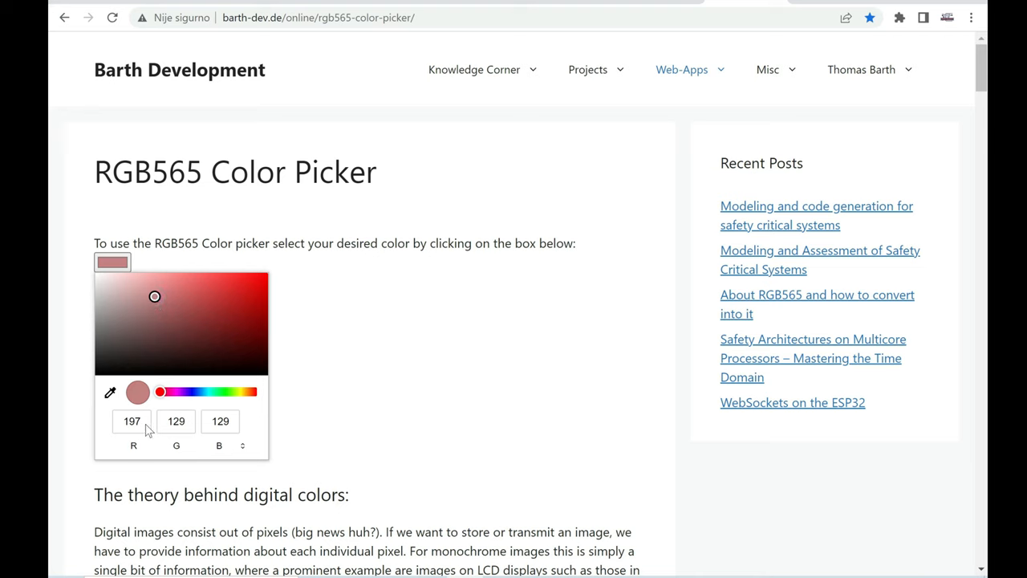
mouse_move(164, 324)
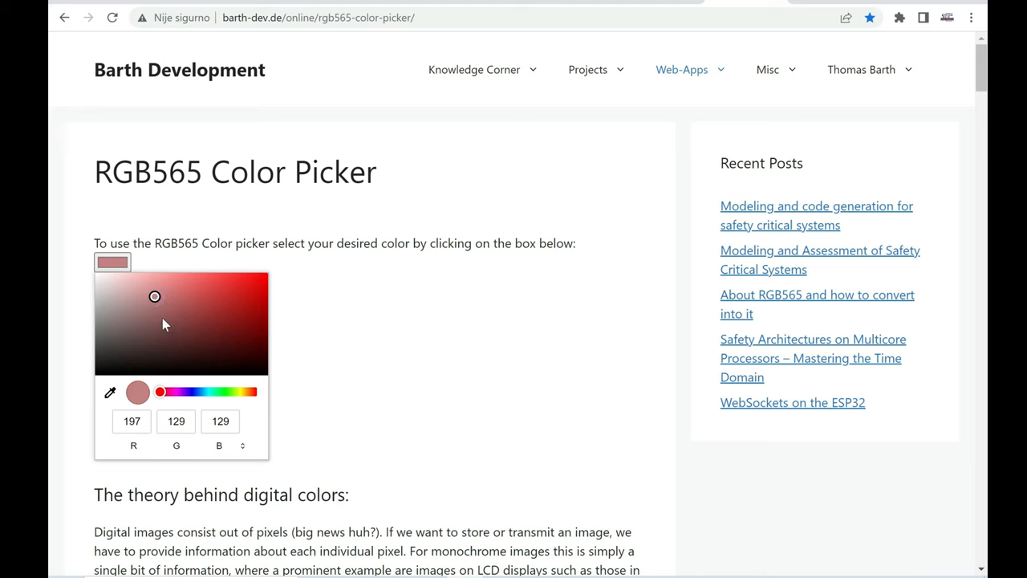
click(220, 305)
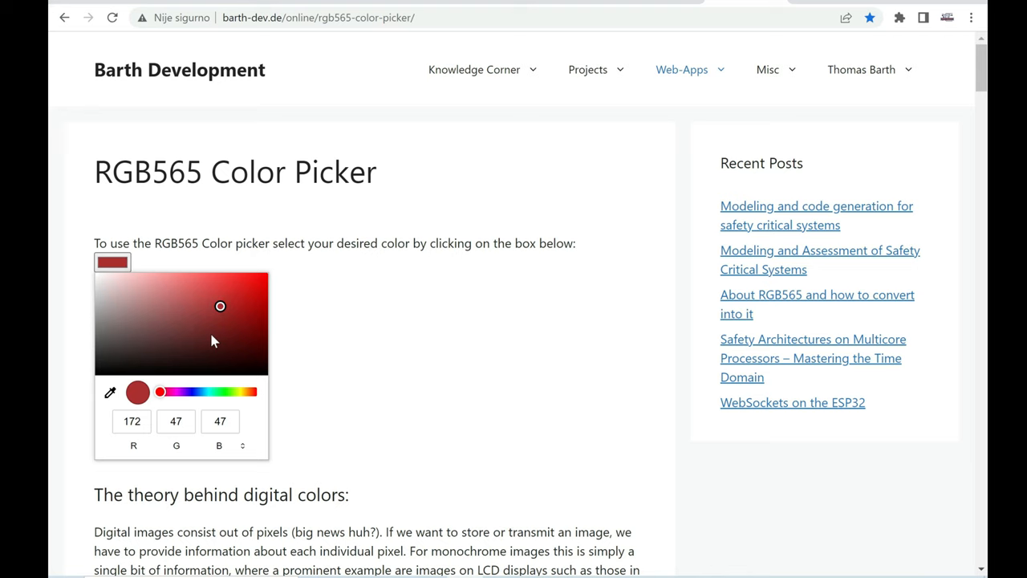
mouse_move(191, 339)
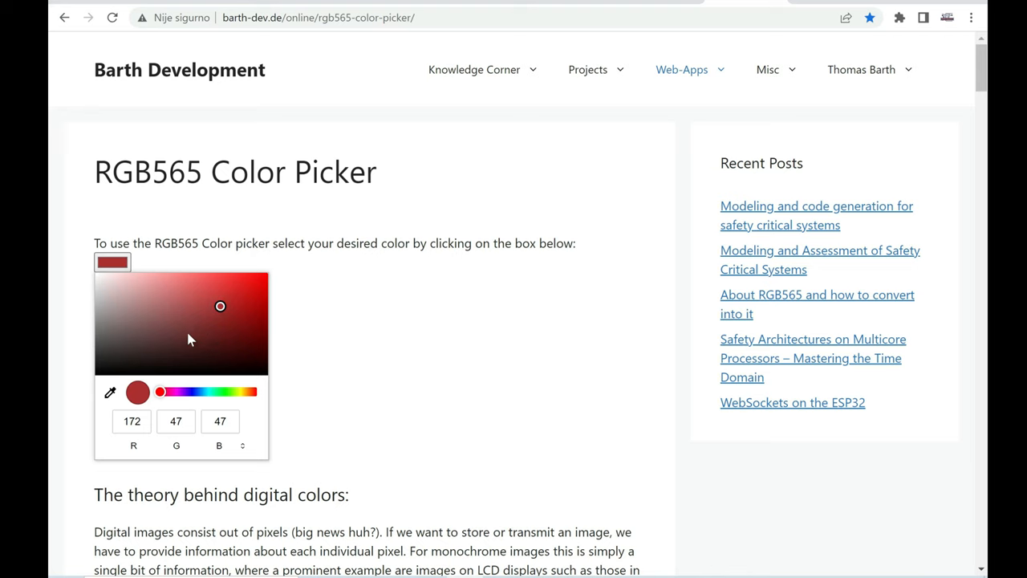
Sample white, near-black and several grays along the left edge, showing equal R, G and B each time
click(175, 303)
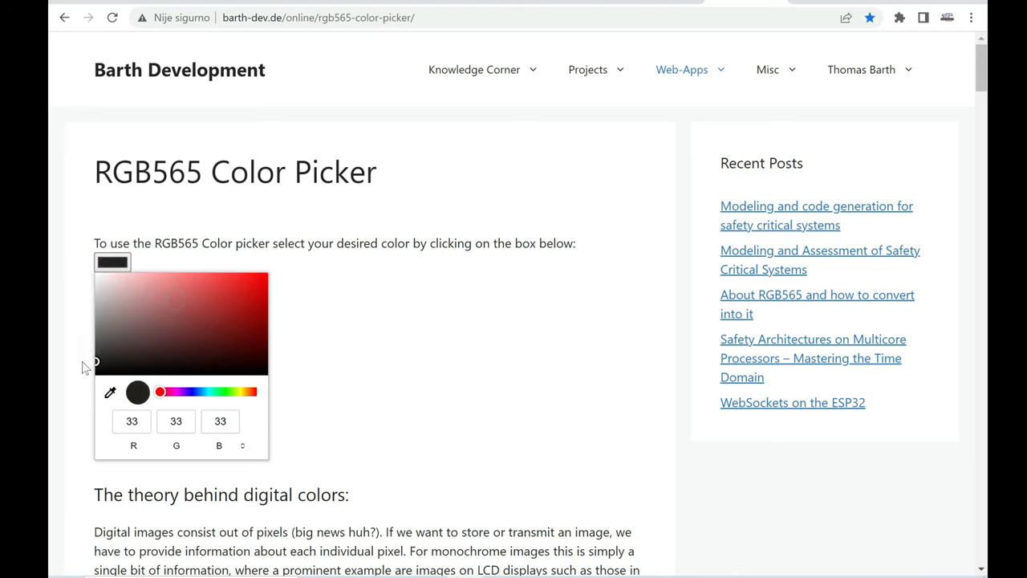
click(95, 276)
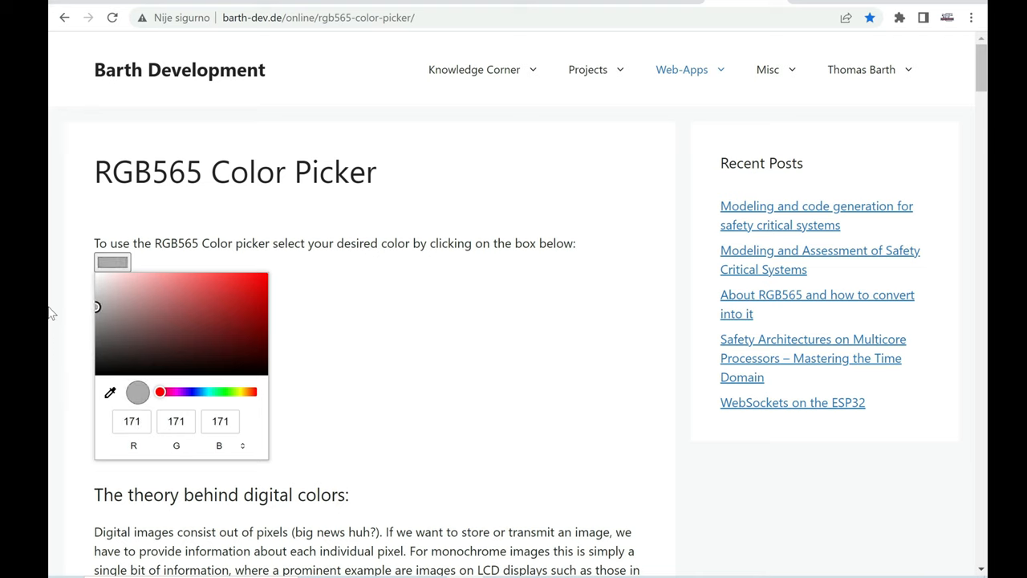
click(96, 350)
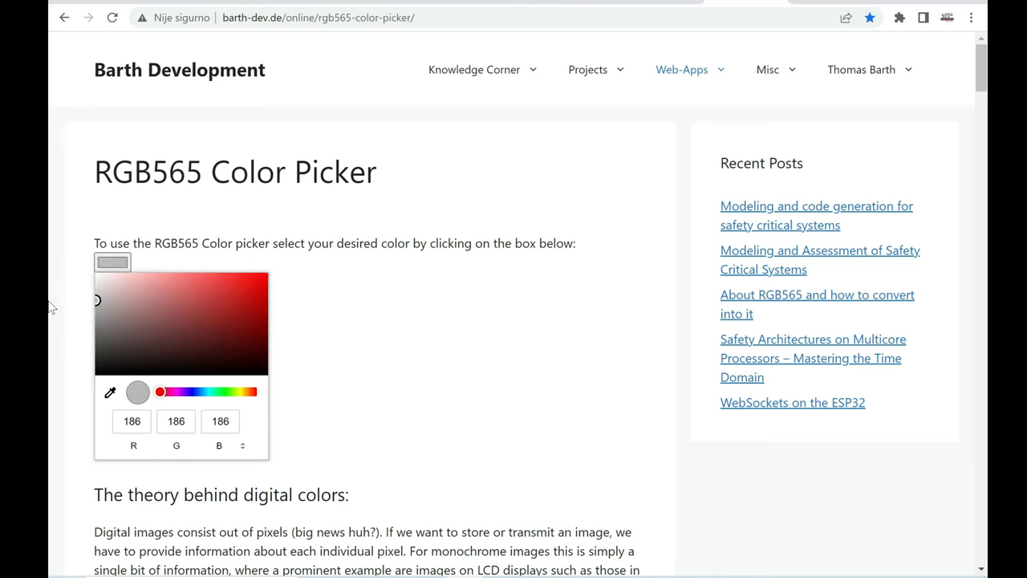
click(96, 277)
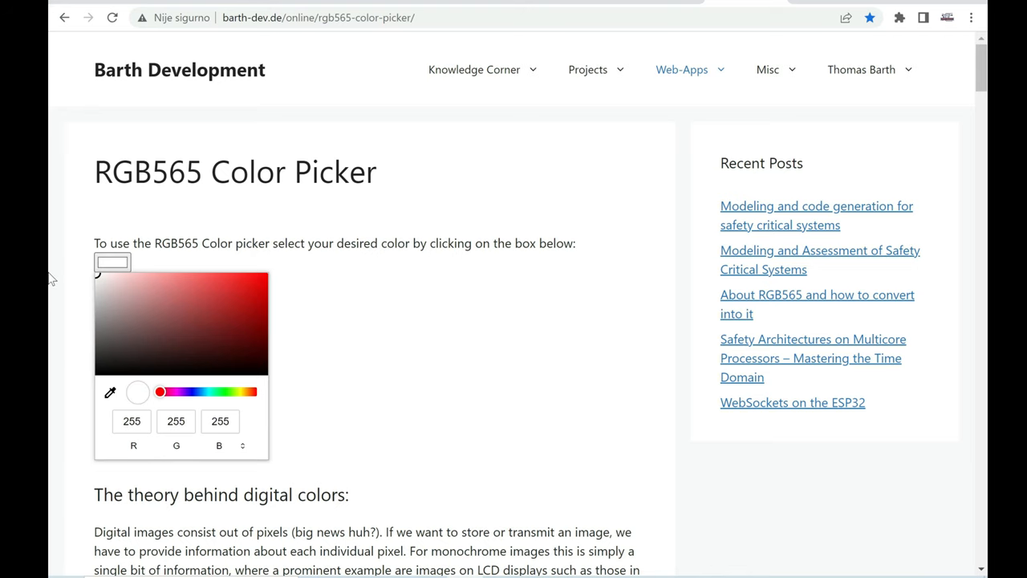
click(97, 321)
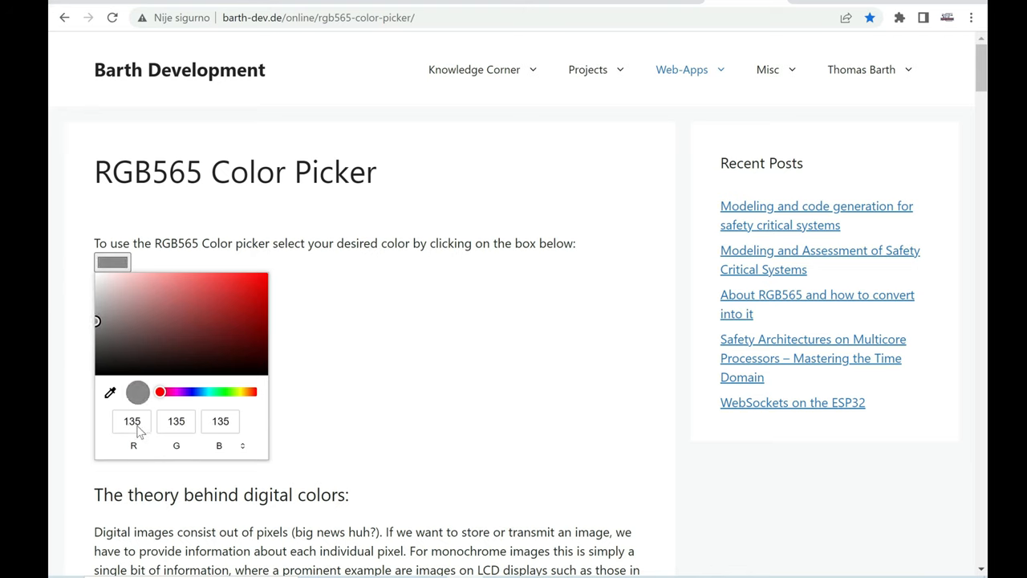
mouse_move(217, 432)
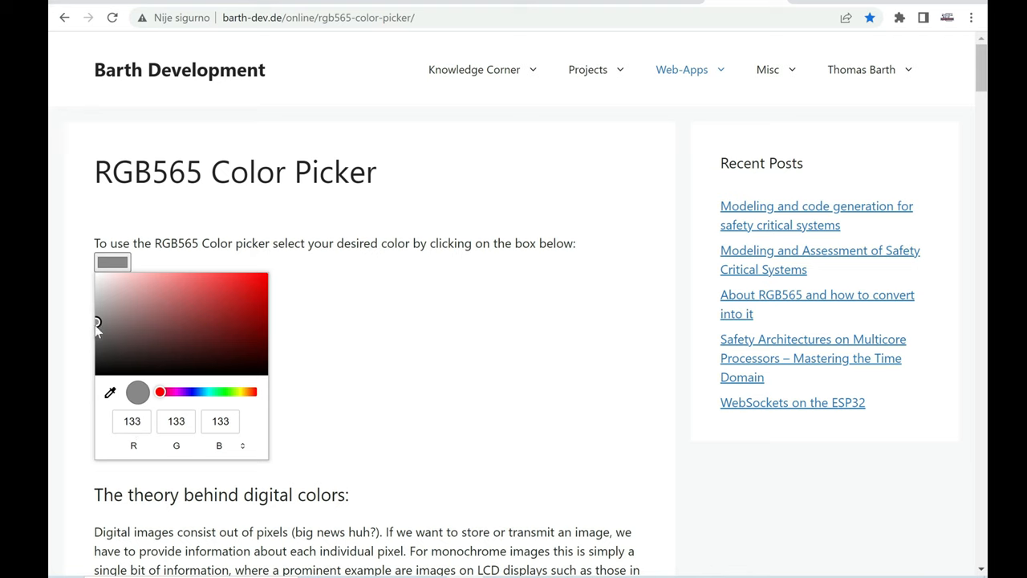
click(97, 285)
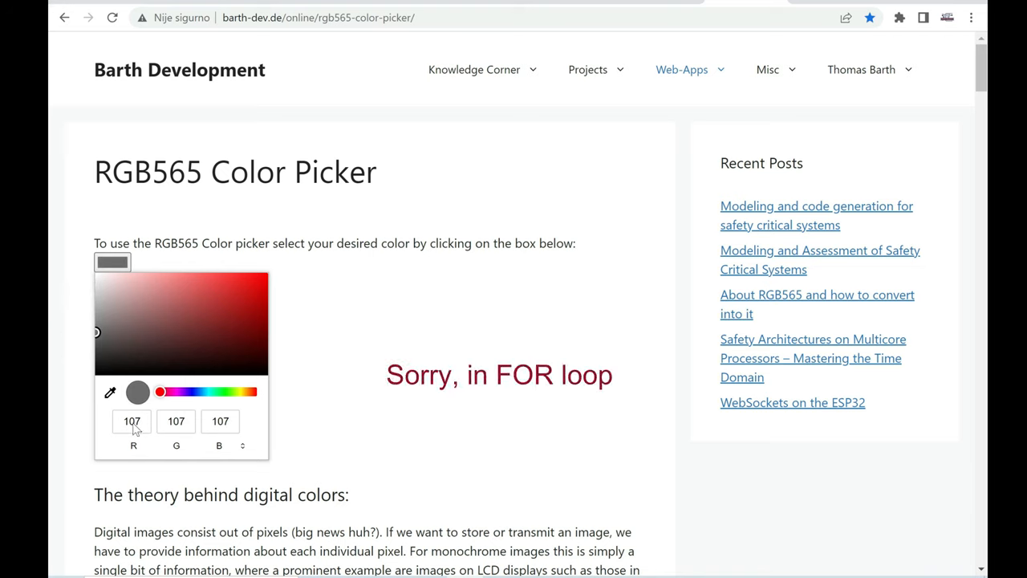
mouse_move(189, 432)
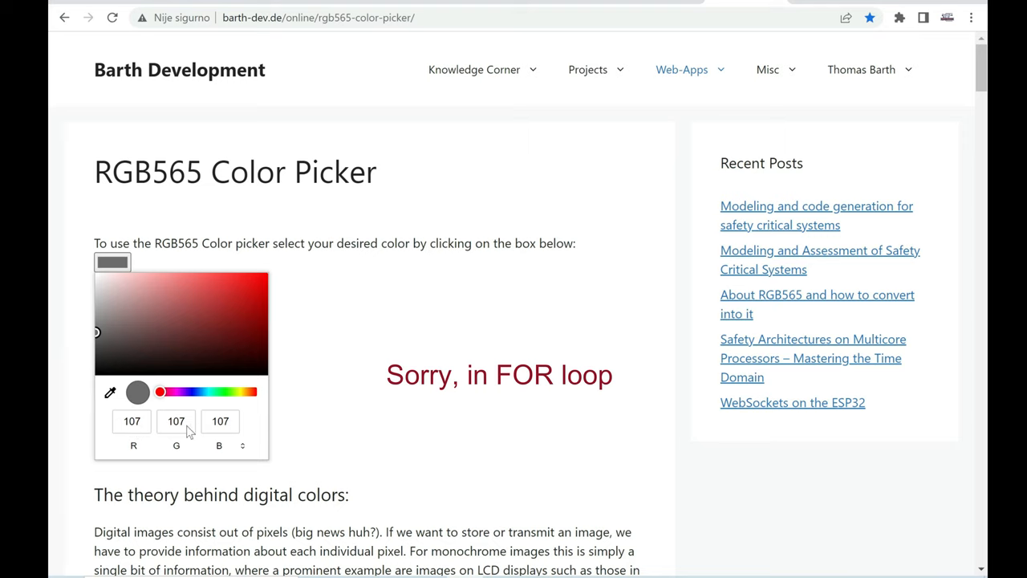
click(96, 335)
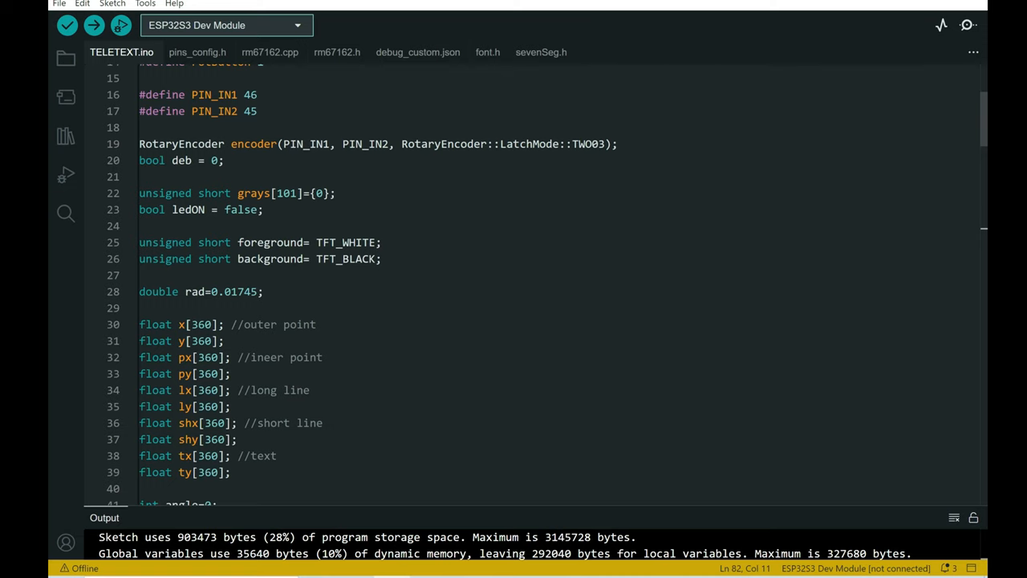
double_click(254, 192)
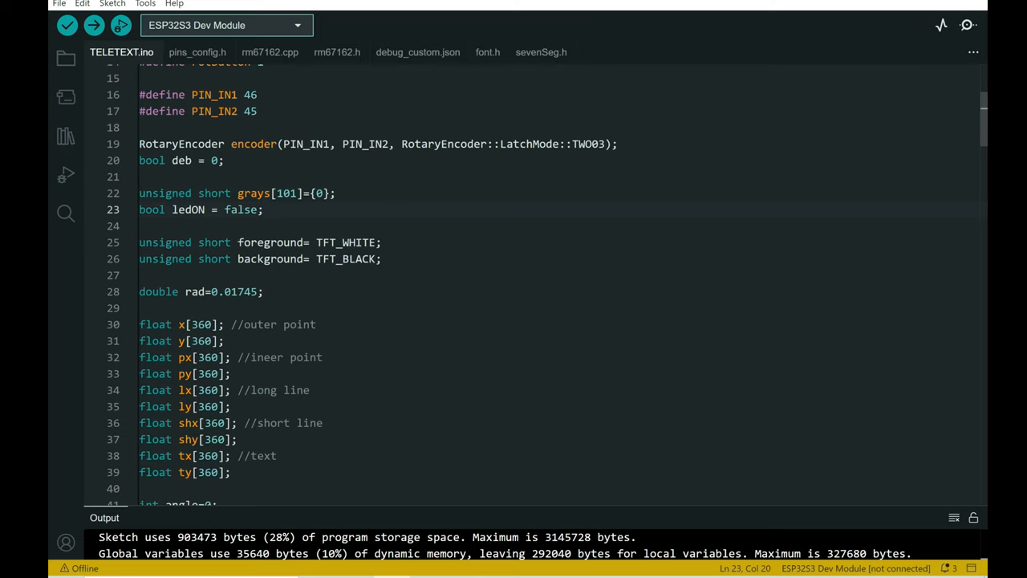
double_click(254, 192)
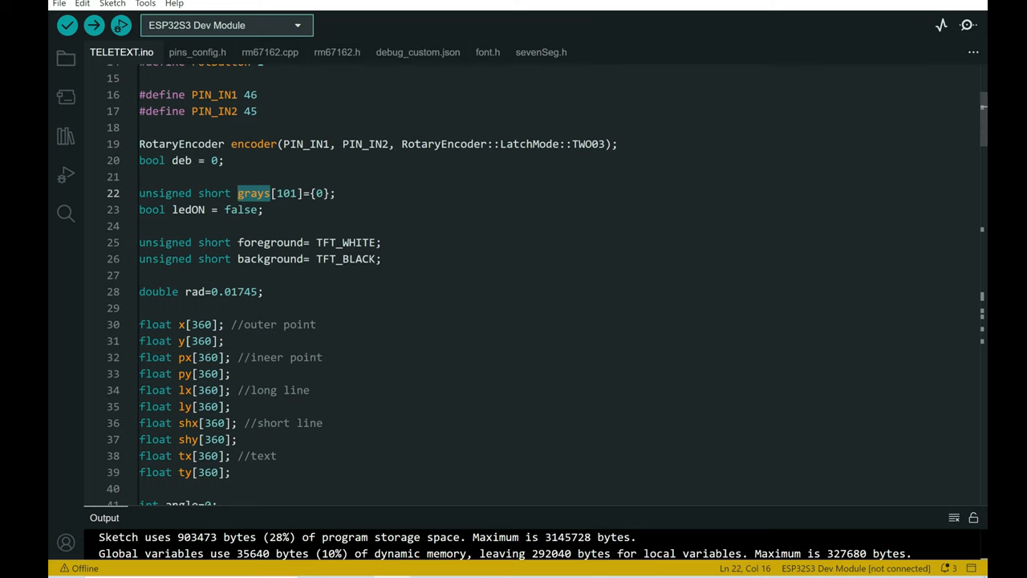
click(287, 193)
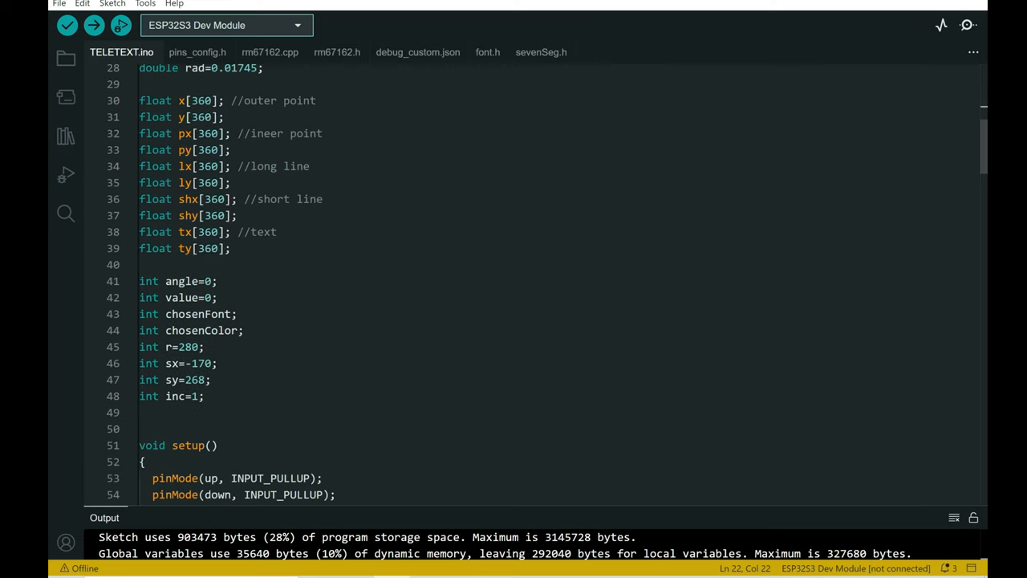
scroll(down, 3)
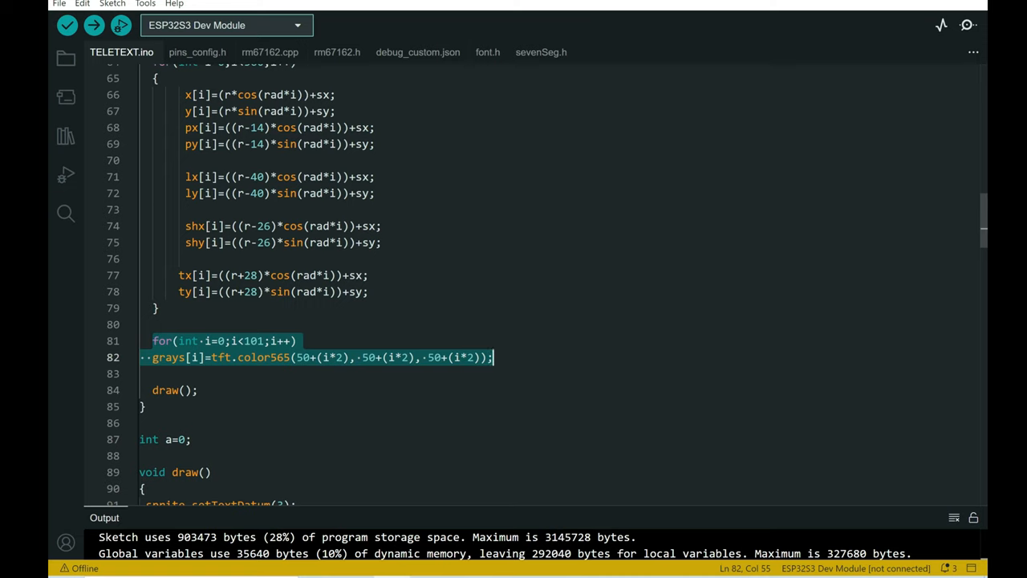
click(305, 372)
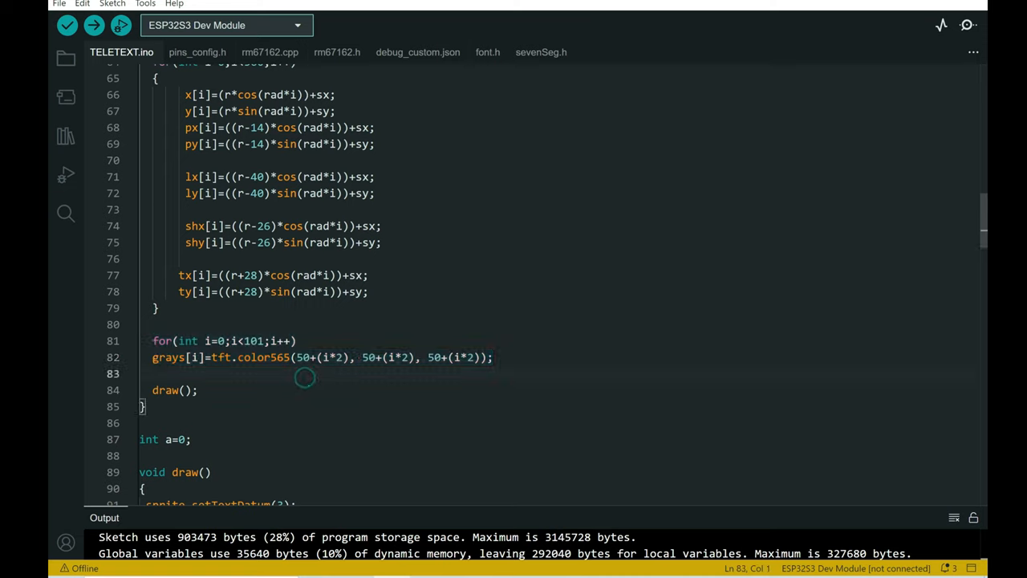
double_click(315, 357)
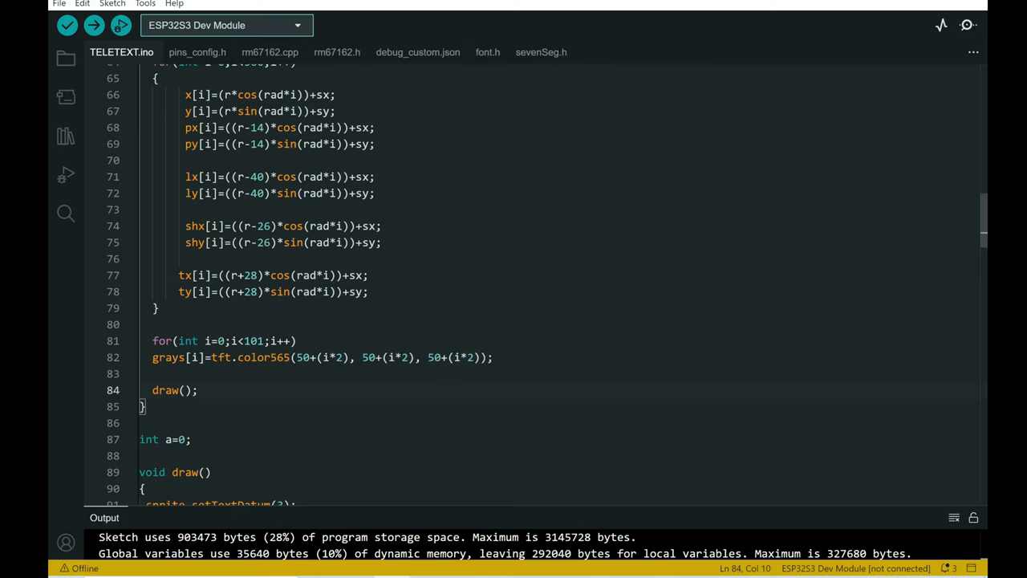
double_click(250, 357)
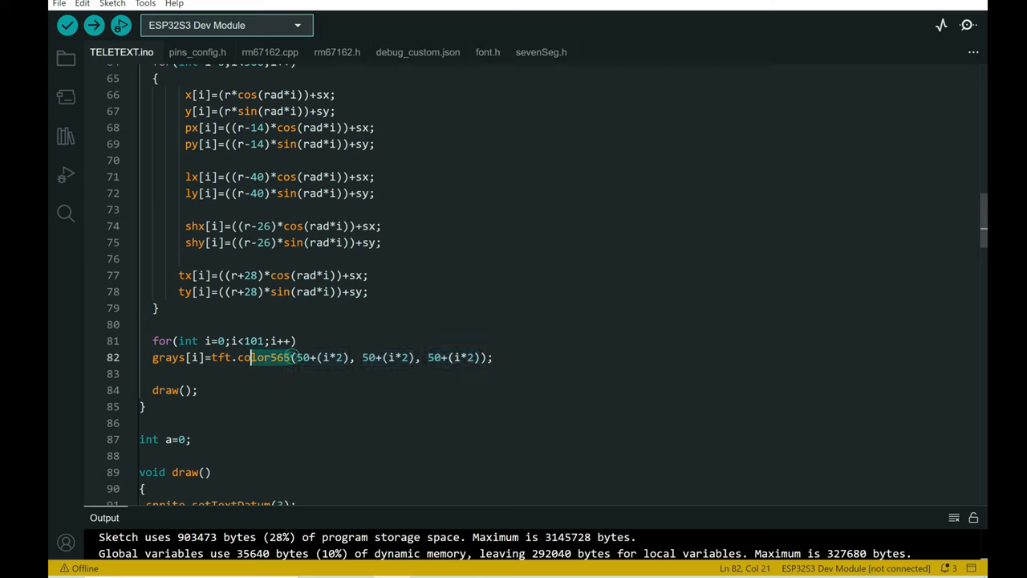
double_click(221, 357)
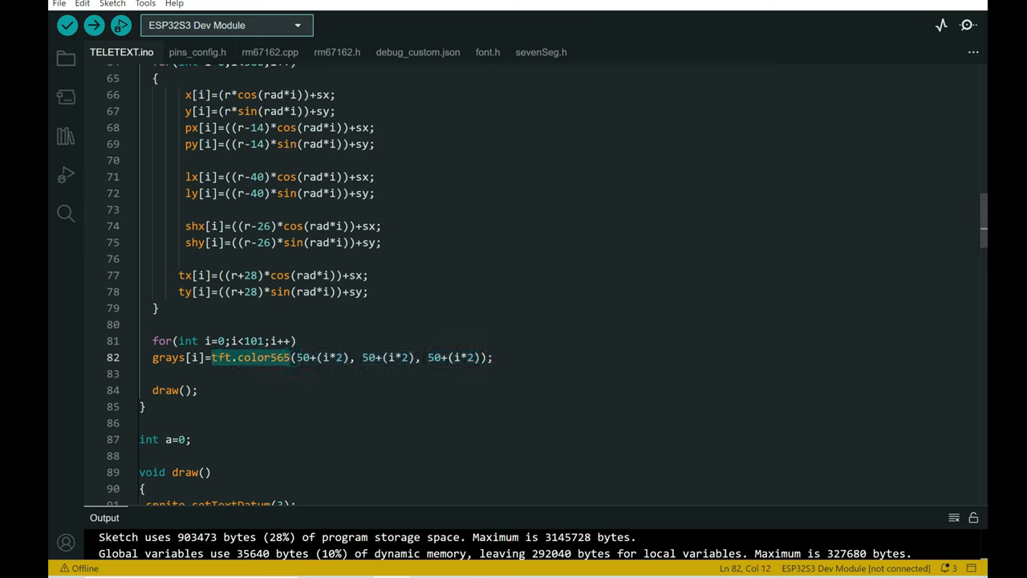